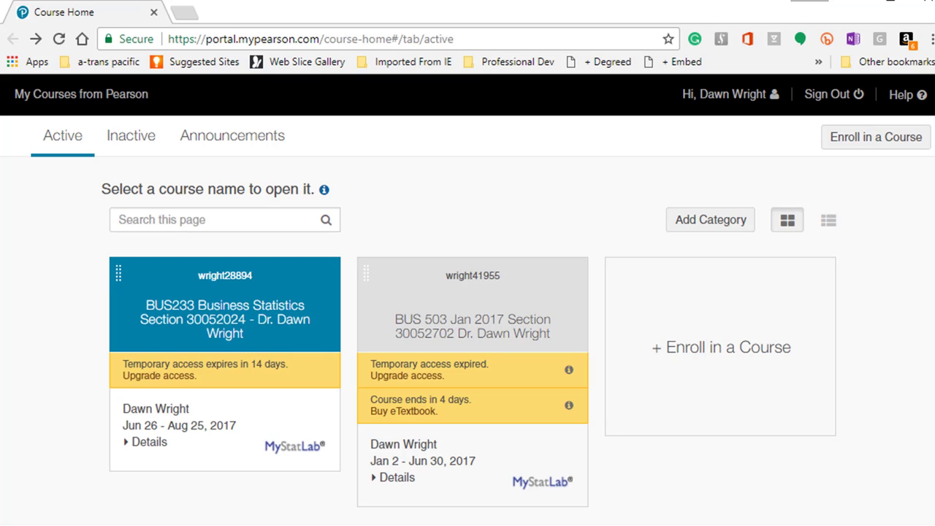
mouse_move(433, 359)
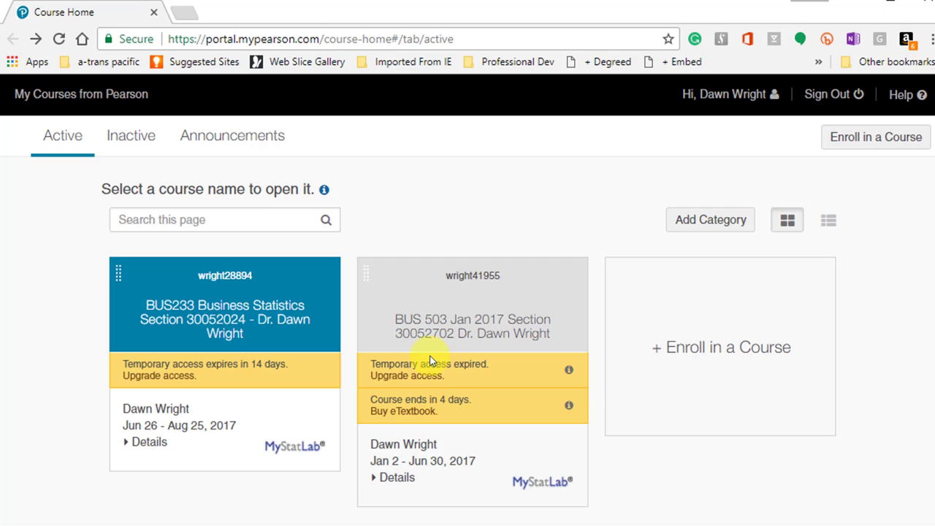
mouse_move(243, 317)
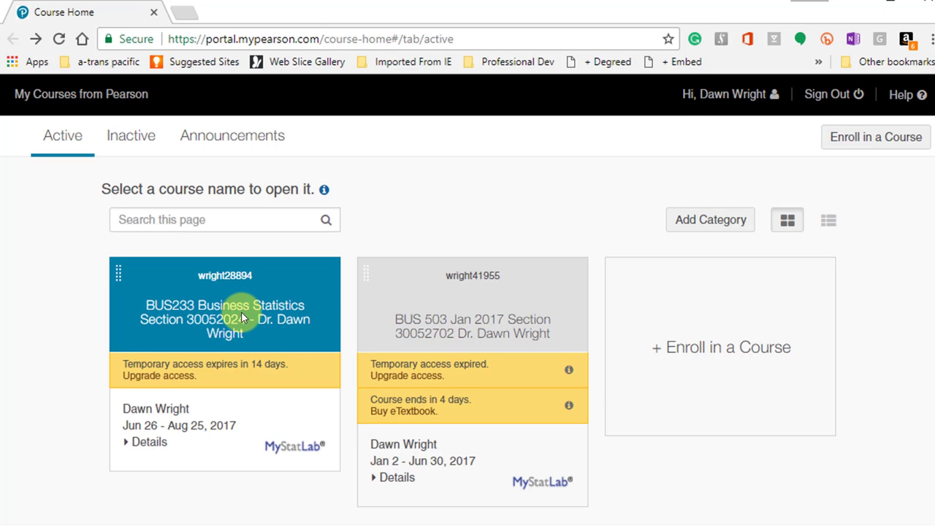
Step: Enter the BUS233 Business Statistics course and launch the How to Enter Answers tours
left_click(225, 318)
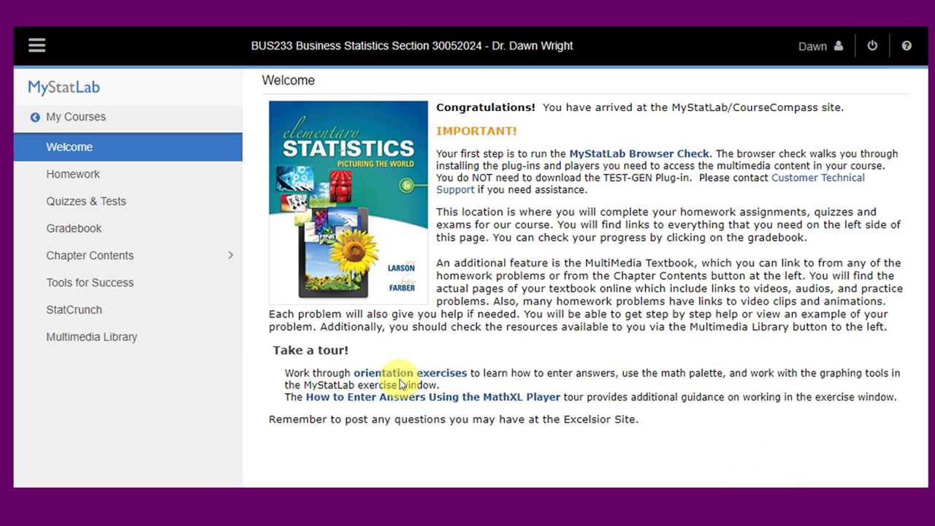
mouse_move(445, 381)
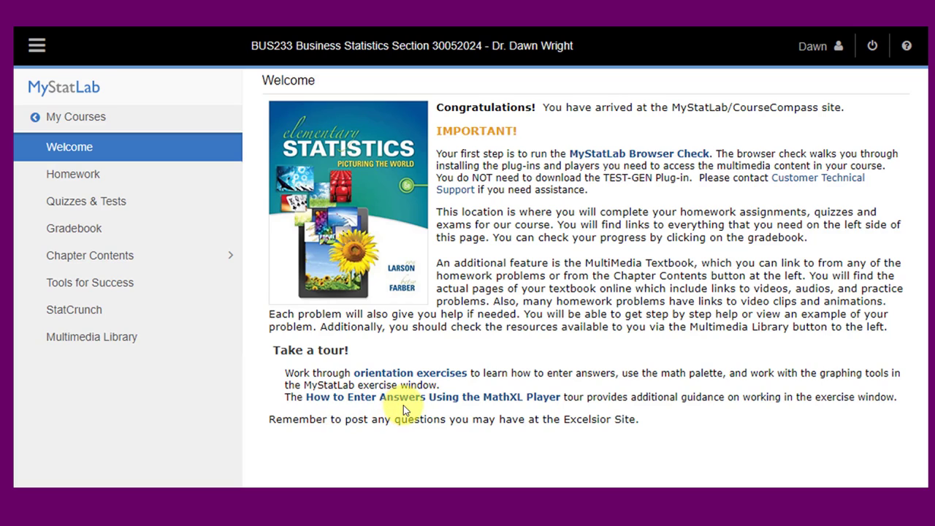
mouse_move(532, 409)
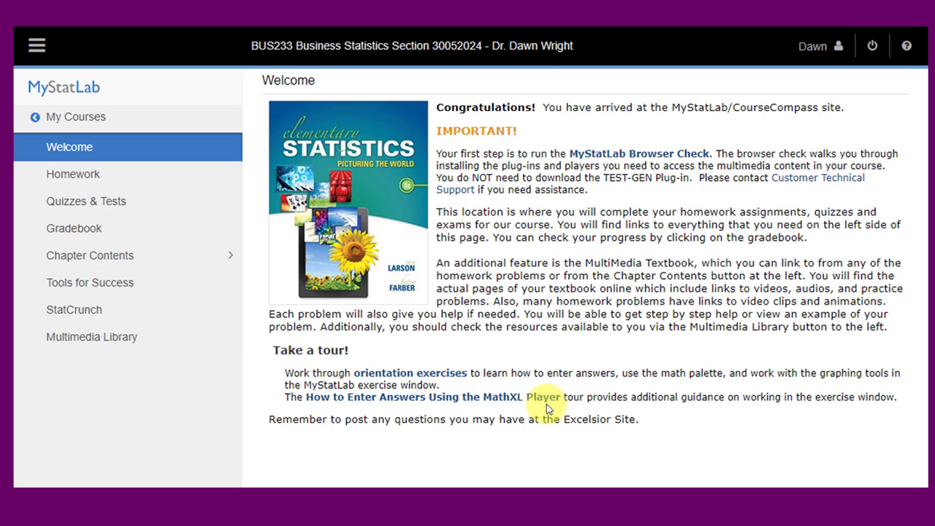
left_click(415, 395)
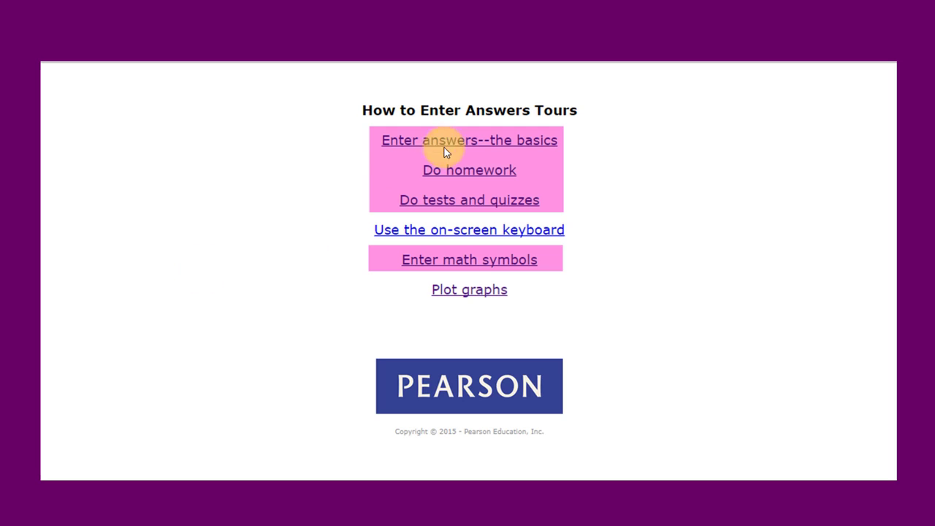
mouse_move(492, 141)
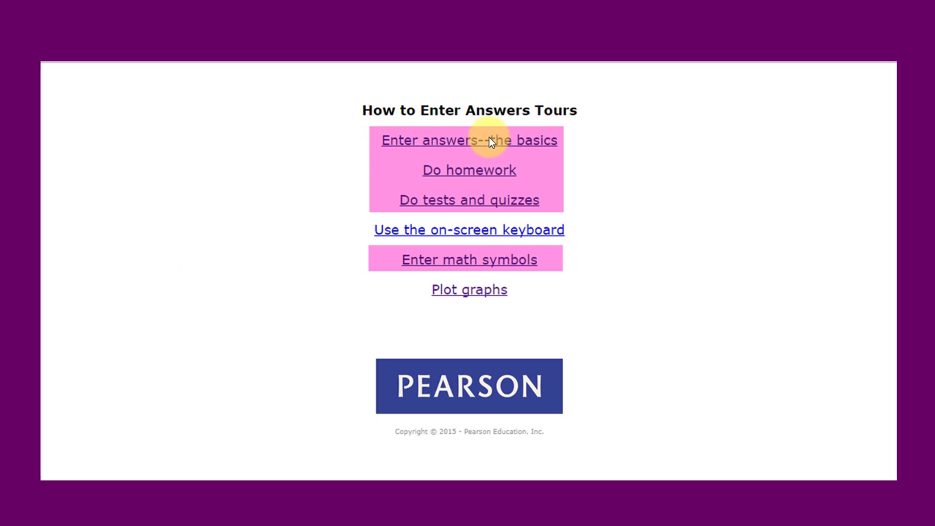
mouse_move(476, 301)
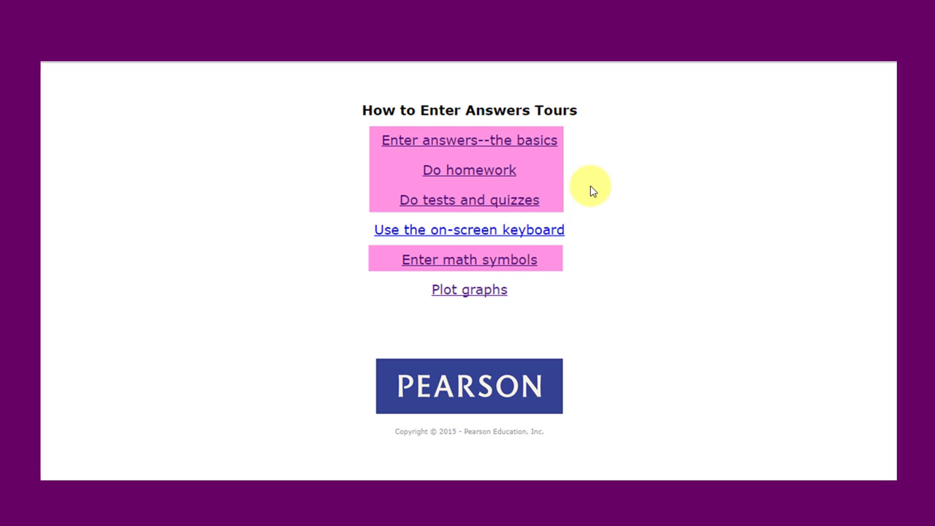
mouse_move(418, 154)
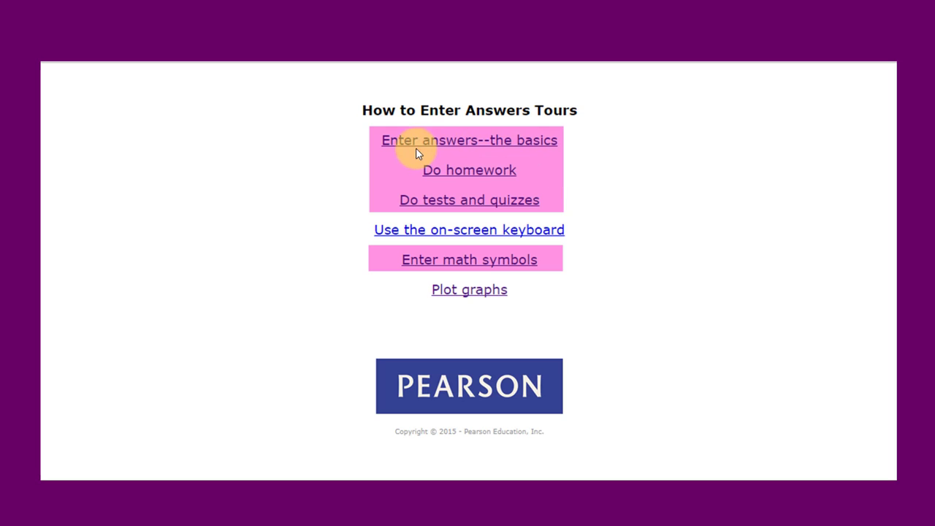
mouse_move(387, 157)
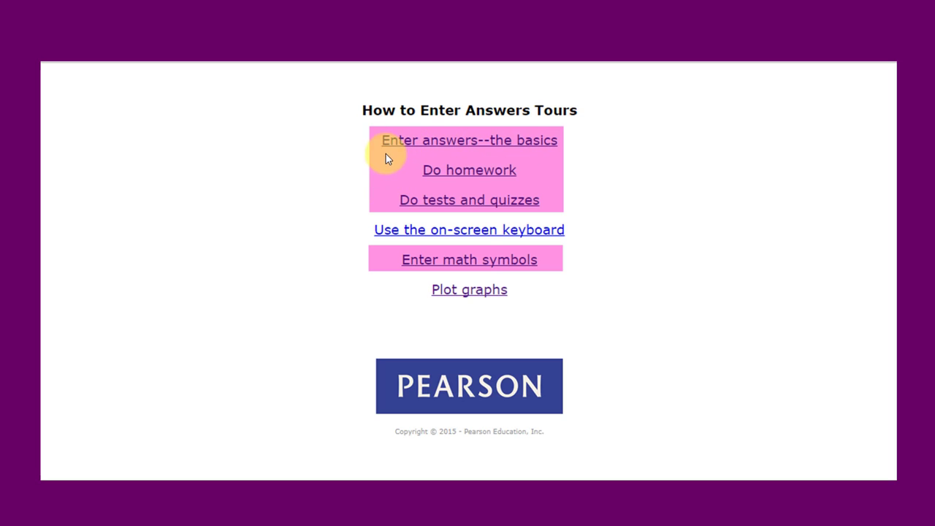
mouse_move(542, 187)
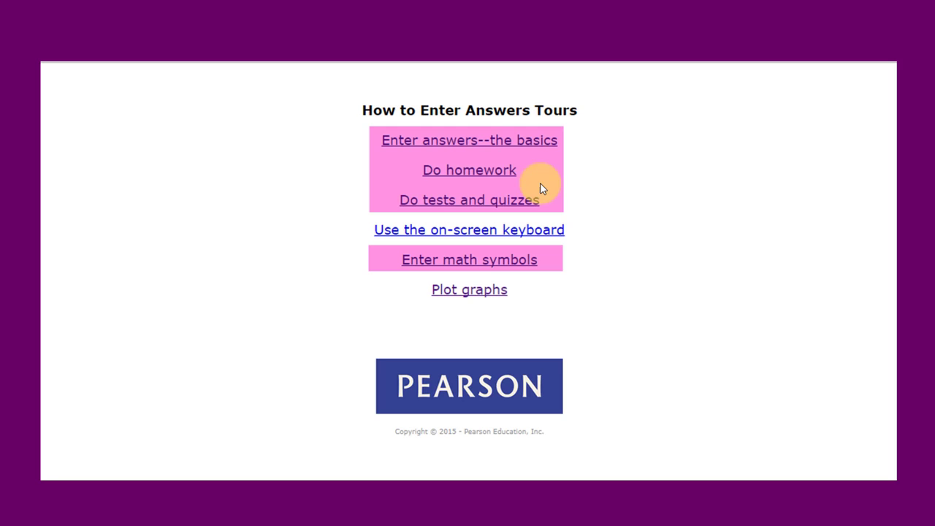
mouse_move(533, 207)
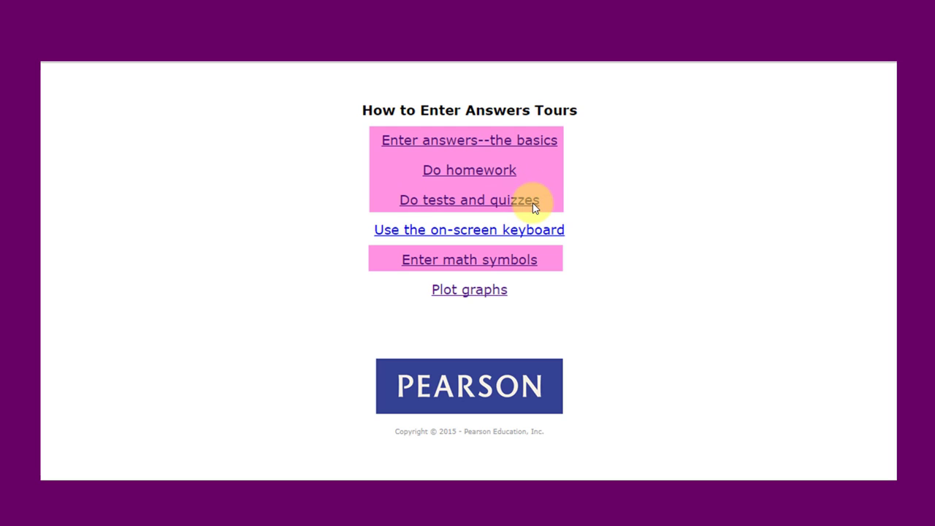
mouse_move(529, 264)
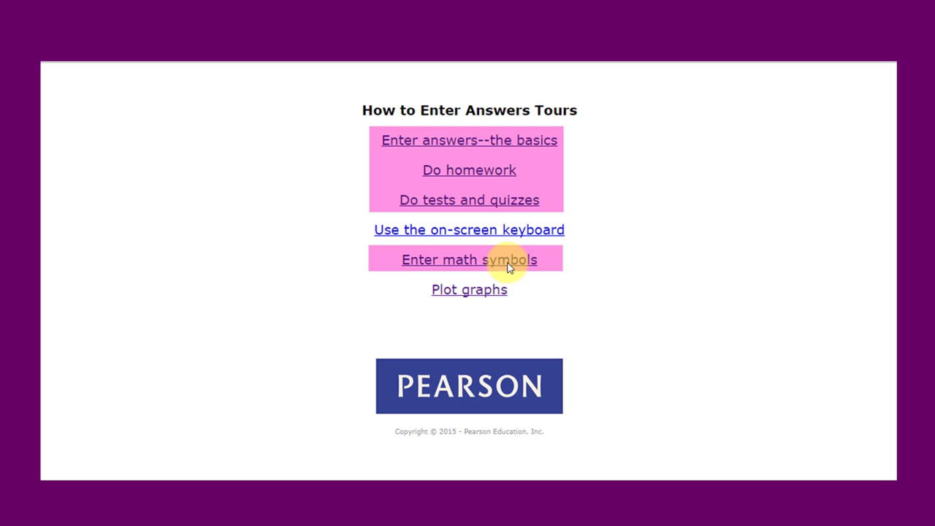
mouse_move(406, 233)
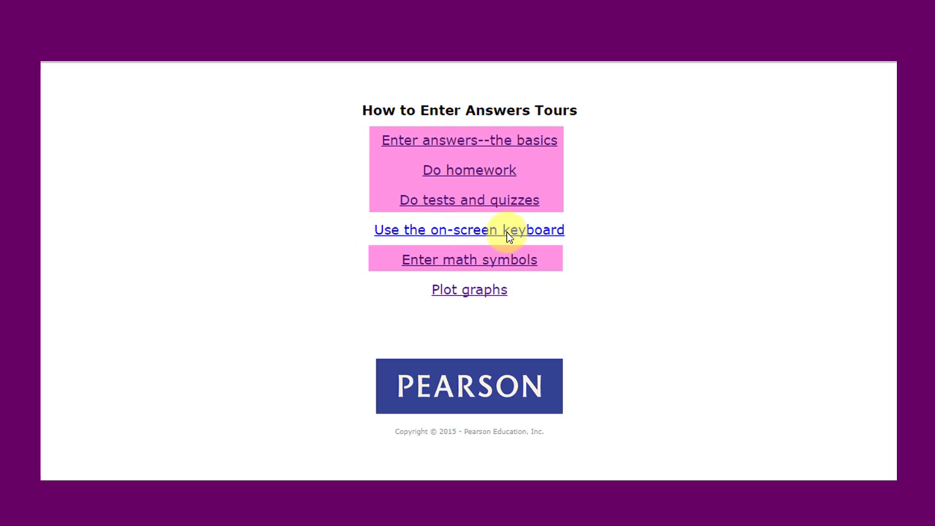
mouse_move(477, 298)
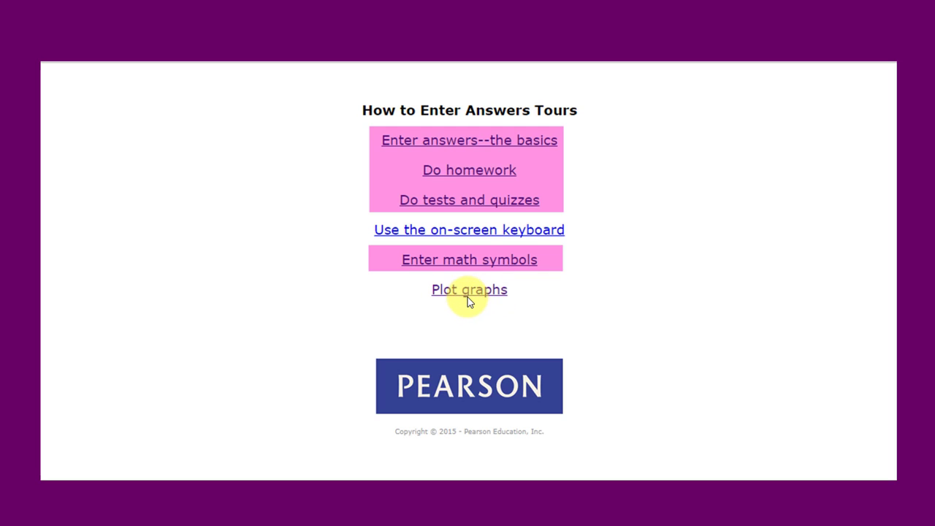
mouse_move(450, 237)
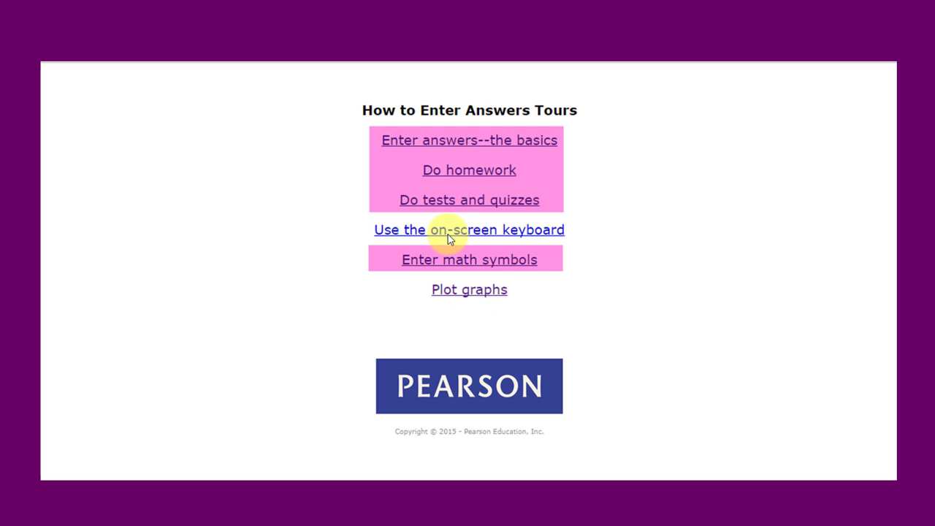
mouse_move(449, 263)
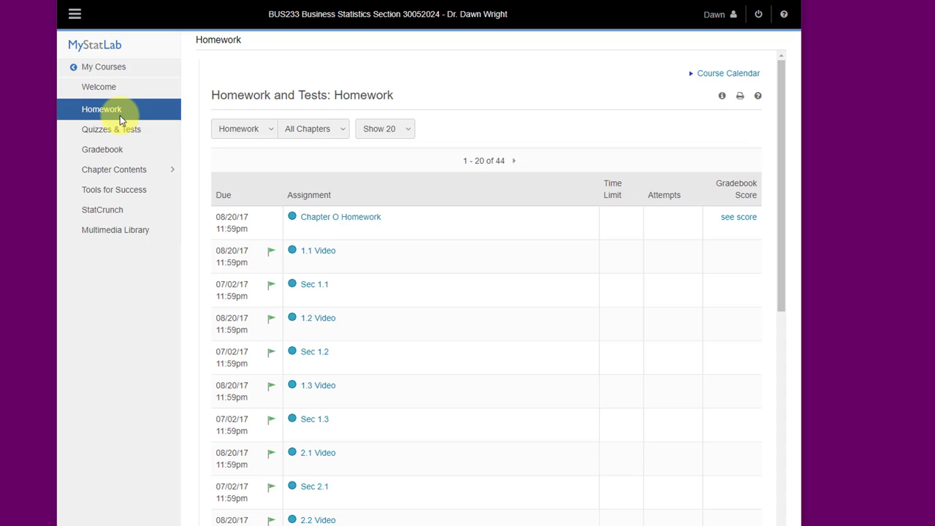
mouse_move(533, 111)
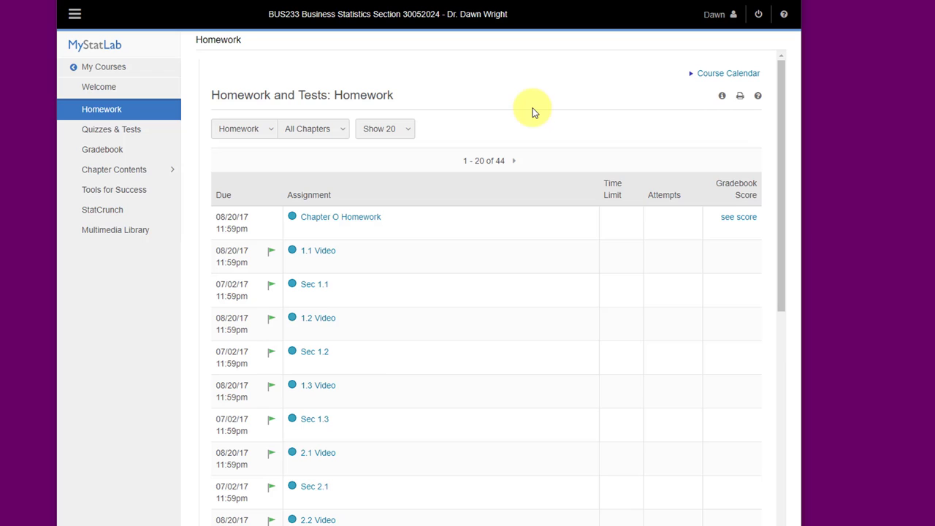
mouse_move(257, 153)
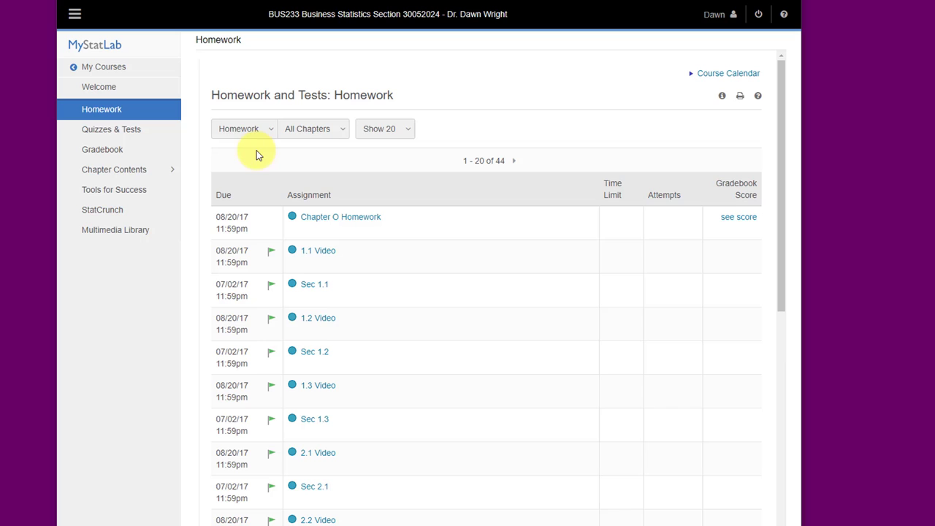
mouse_move(384, 138)
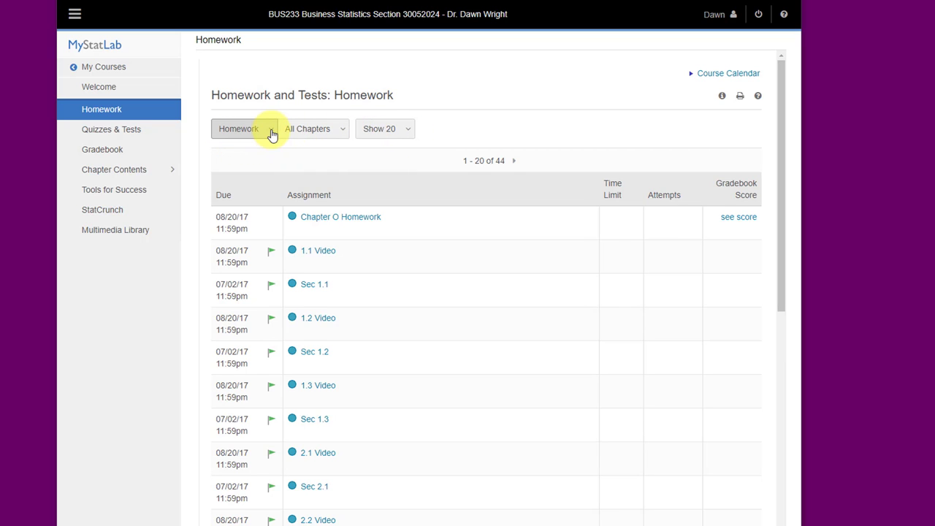
Step: Review the homework list filters, keeping Homework type, All Chapters and 20 per page
left_click(251, 129)
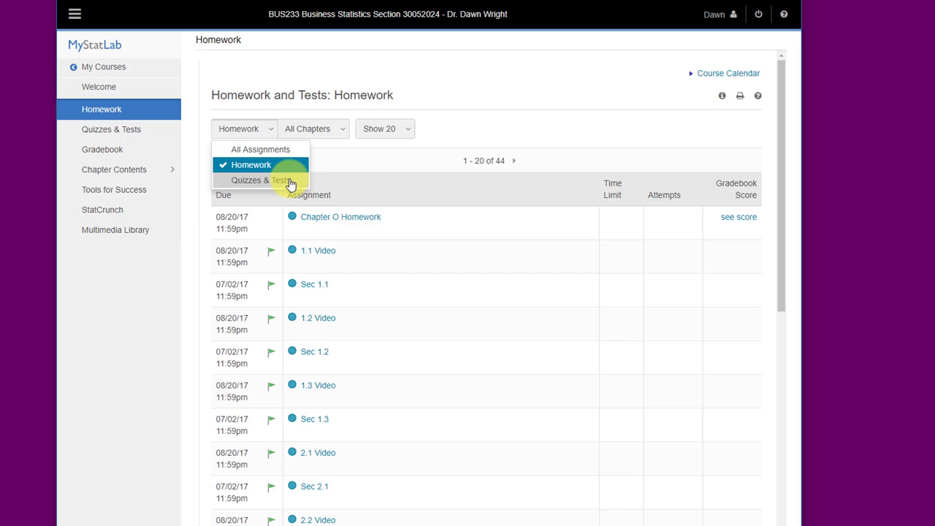
left_click(334, 128)
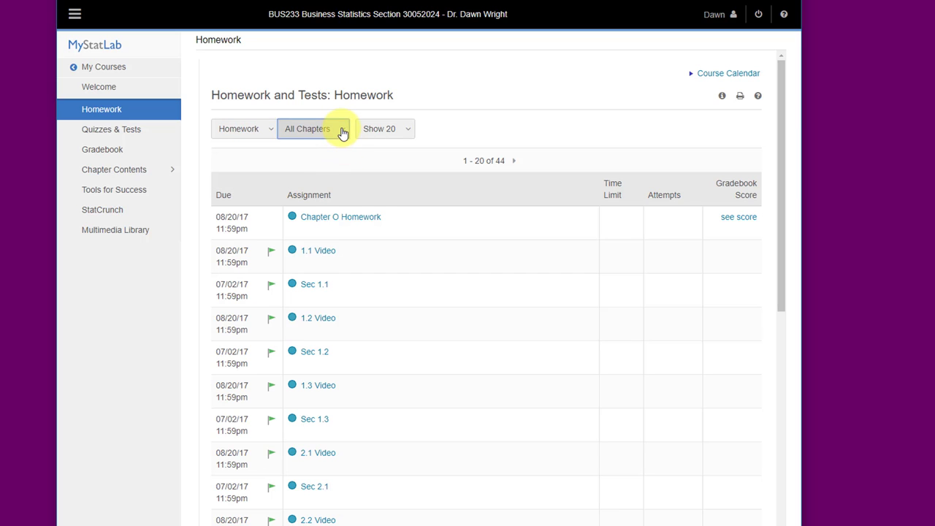
left_click(341, 129)
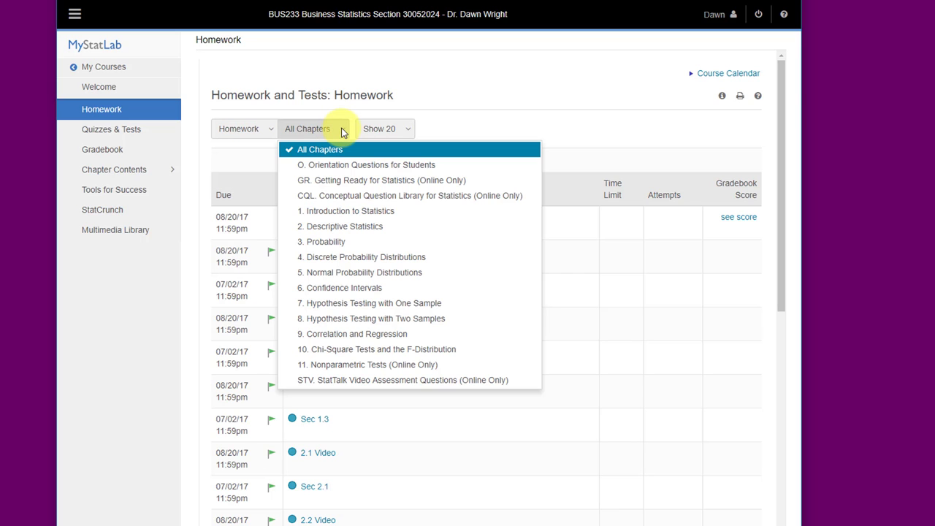
mouse_move(348, 374)
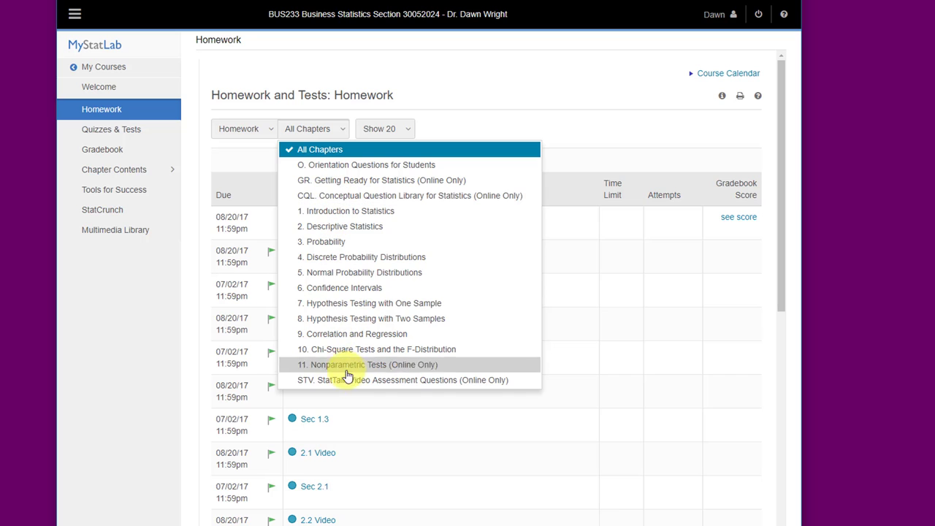
mouse_move(364, 303)
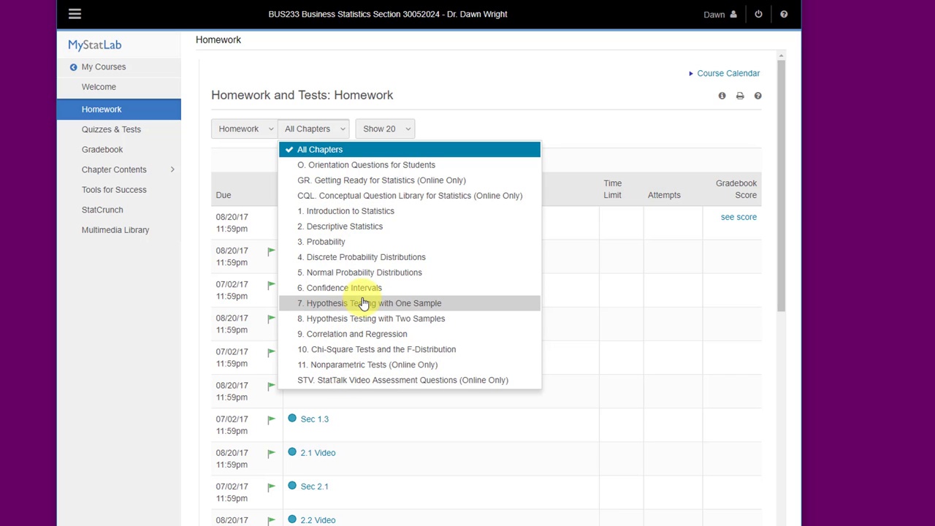
mouse_move(411, 133)
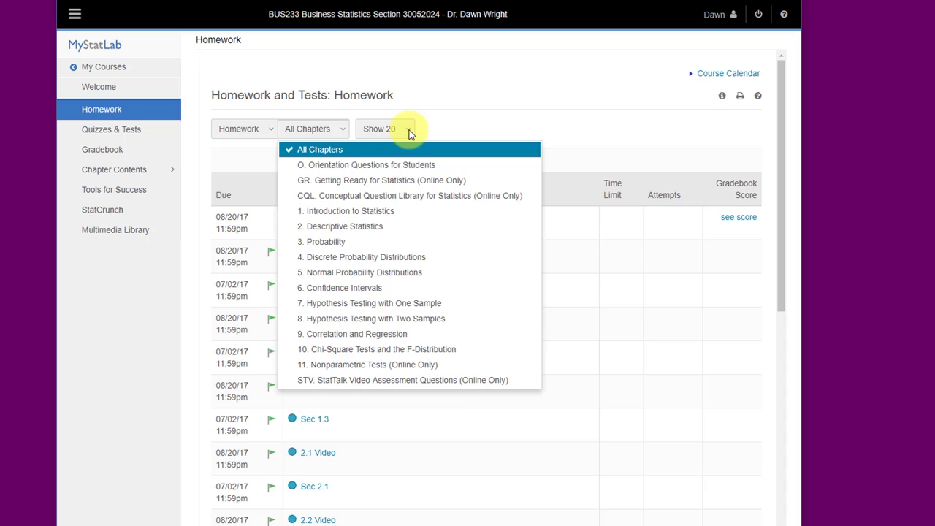
left_click(391, 129)
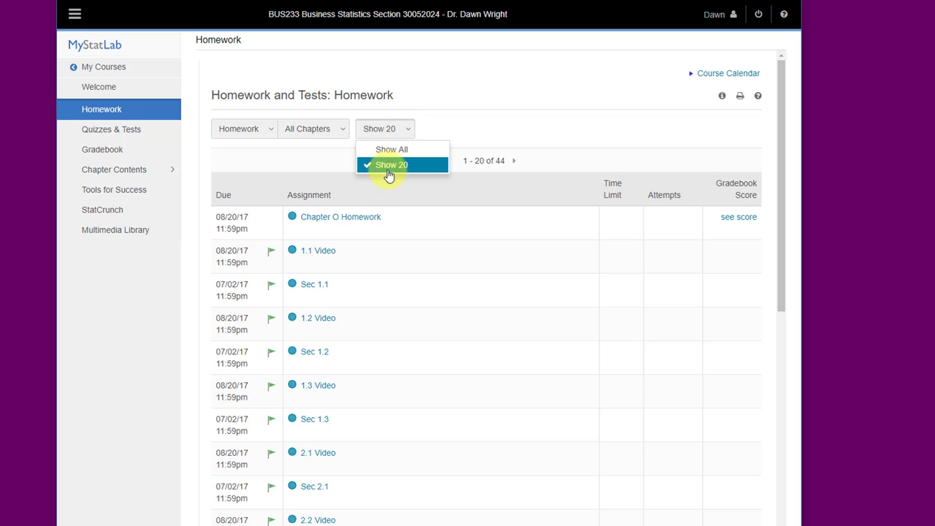
left_click(393, 164)
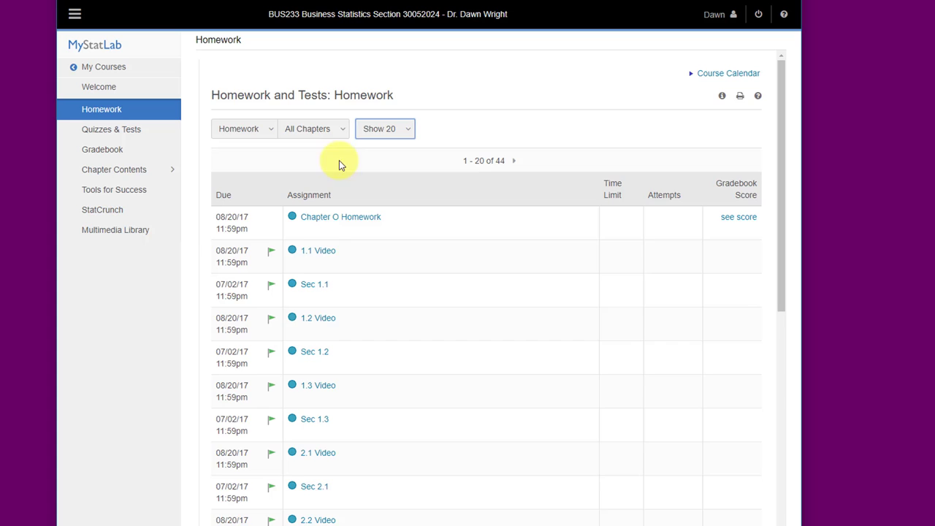
scroll("down", 3)
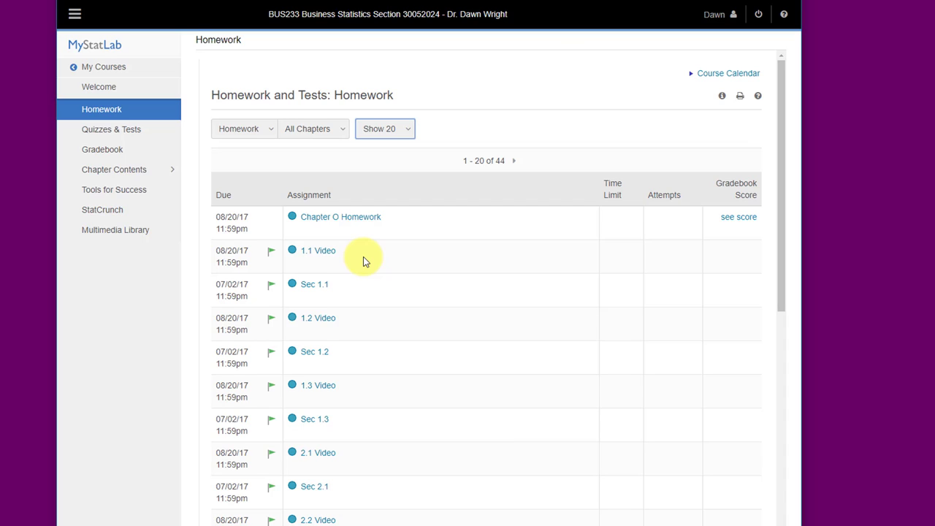
mouse_move(363, 253)
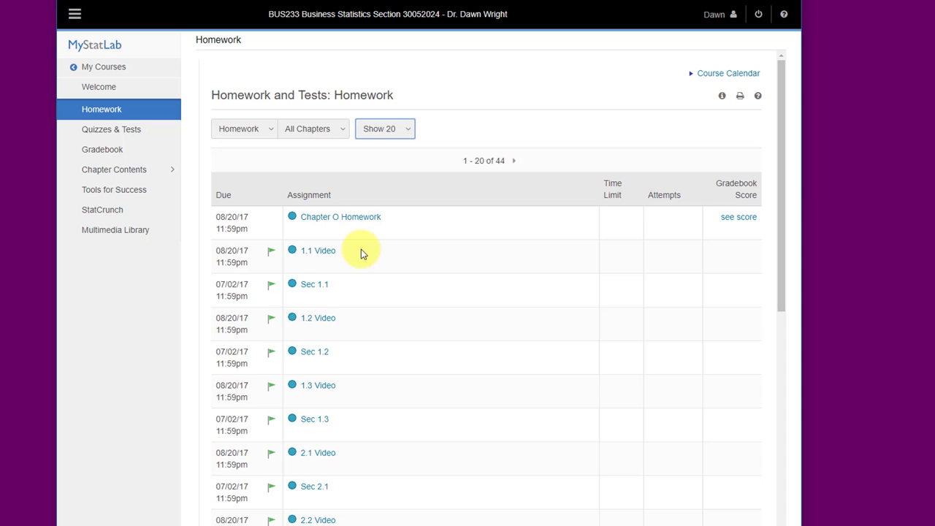
scroll("down", 3)
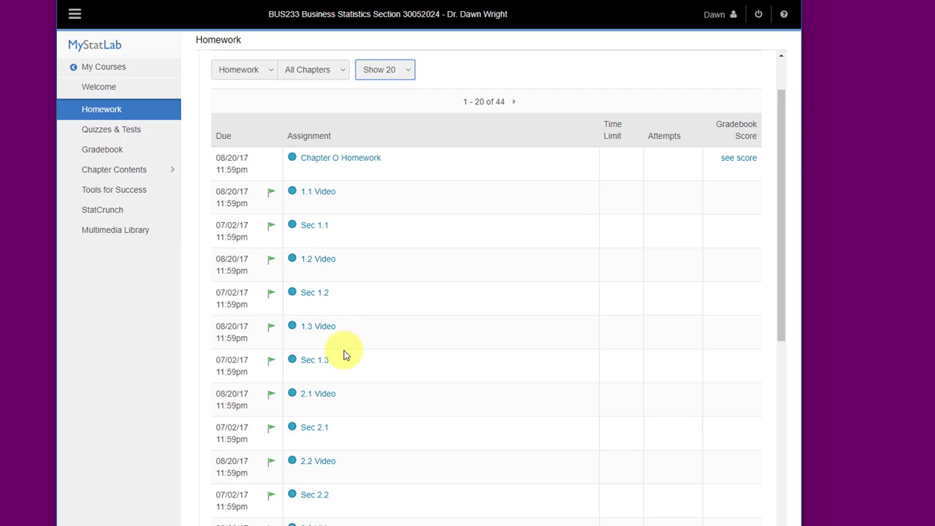
mouse_move(351, 322)
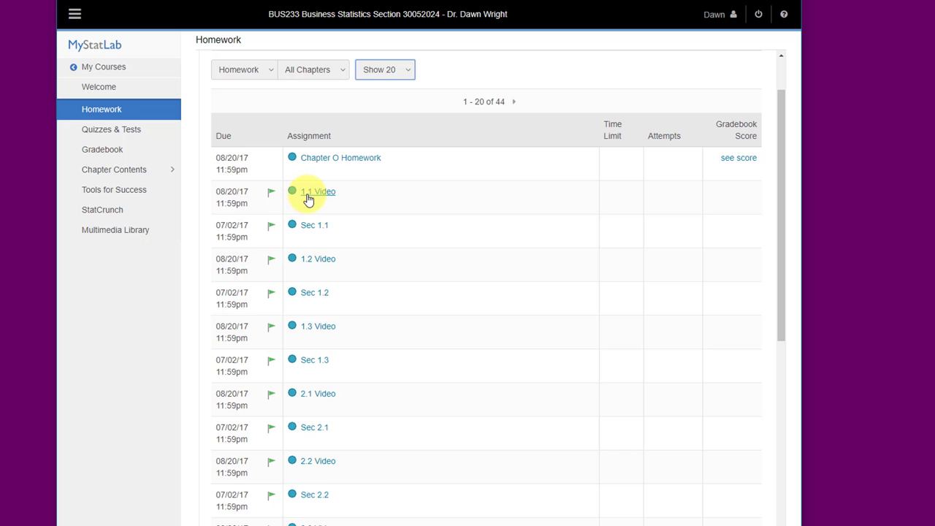
mouse_move(339, 196)
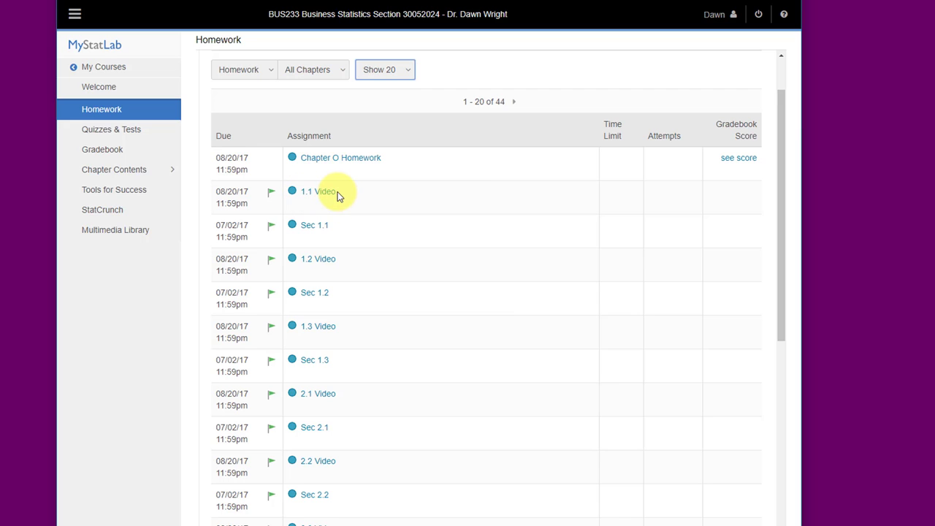
mouse_move(349, 195)
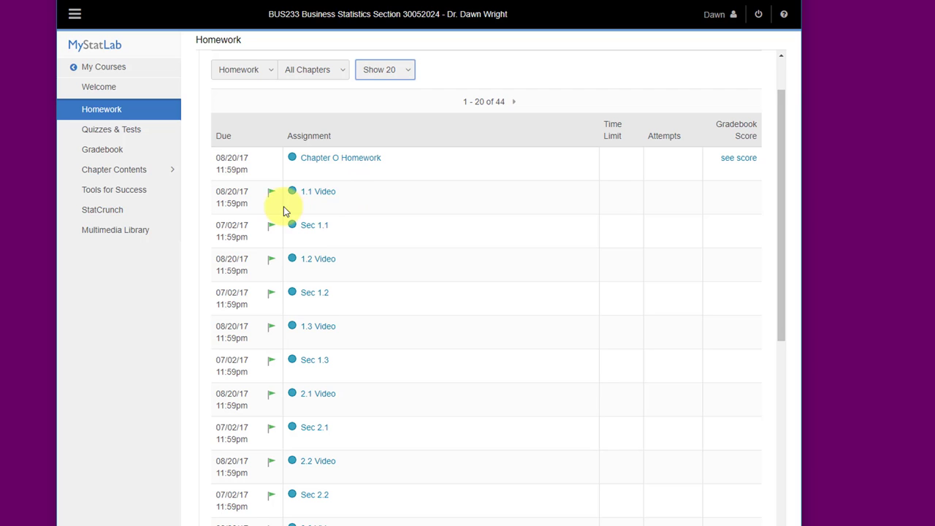
mouse_move(272, 199)
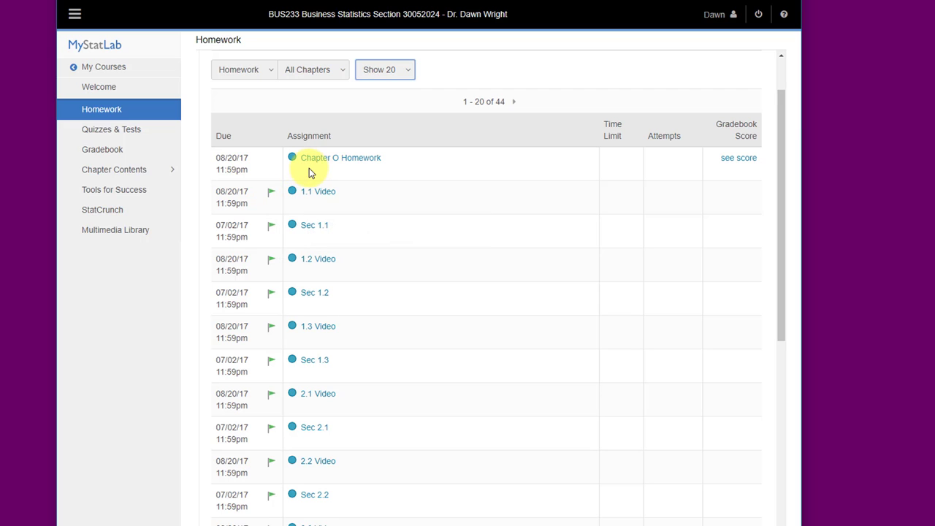
mouse_move(307, 196)
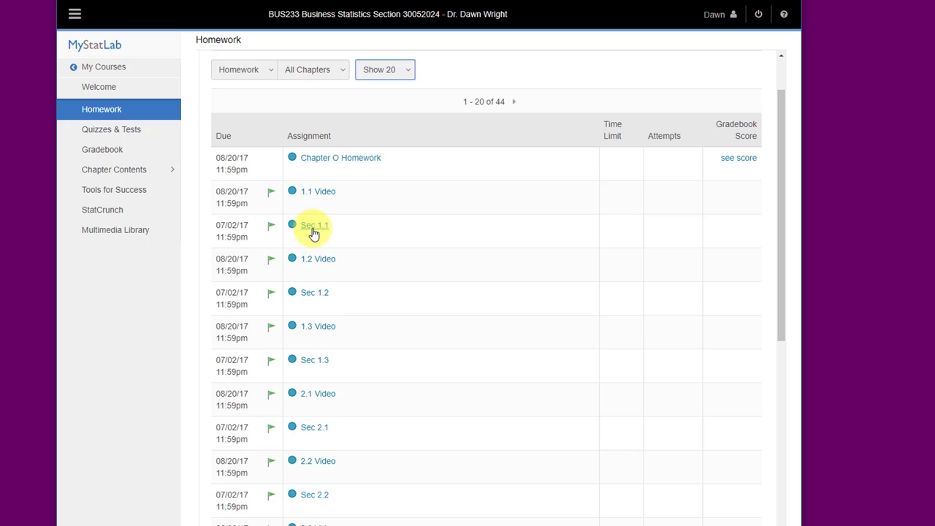
scroll("down", 3)
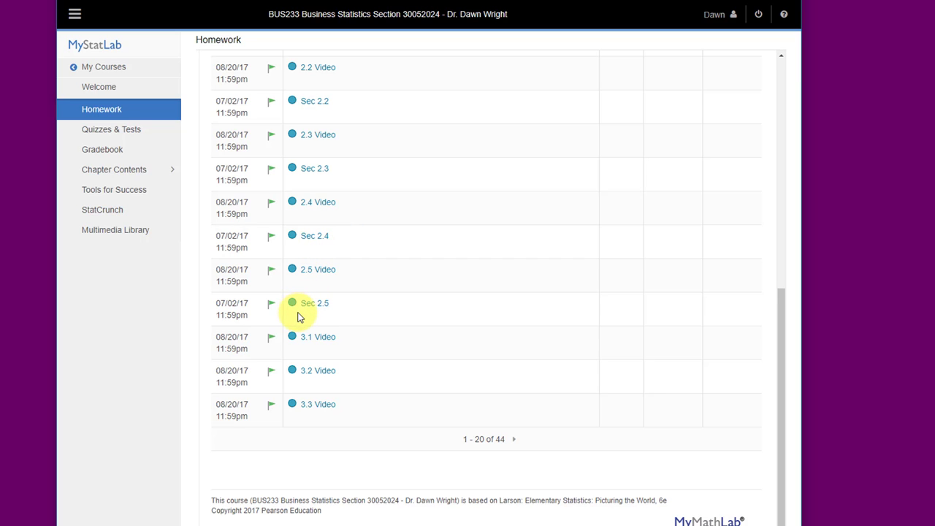
mouse_move(313, 405)
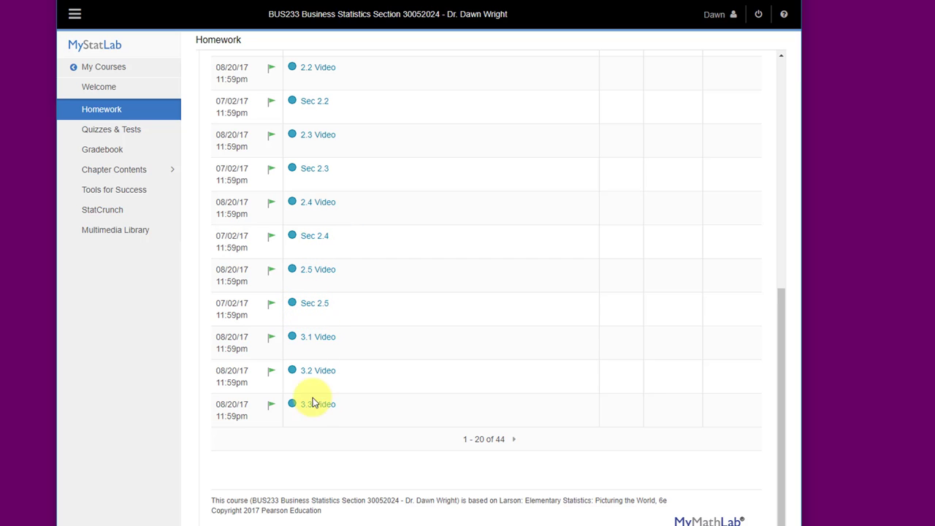
mouse_move(344, 312)
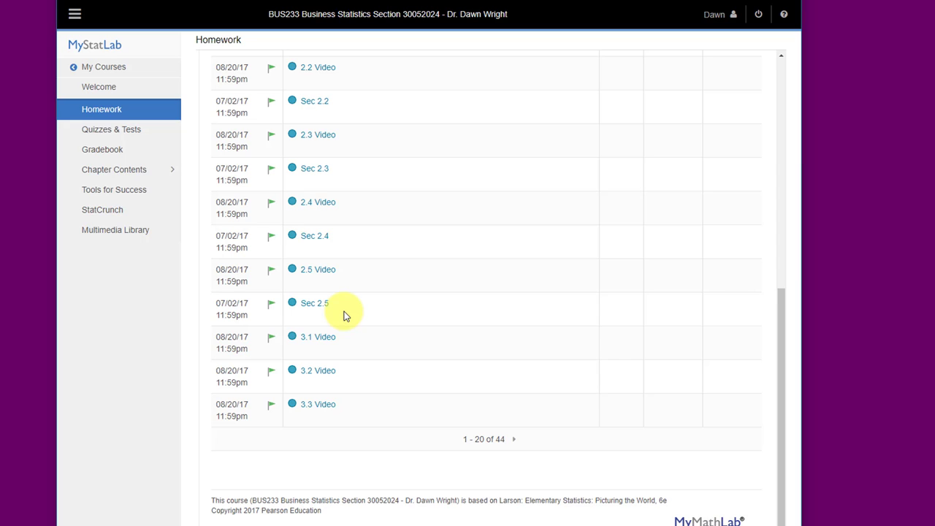
mouse_move(348, 404)
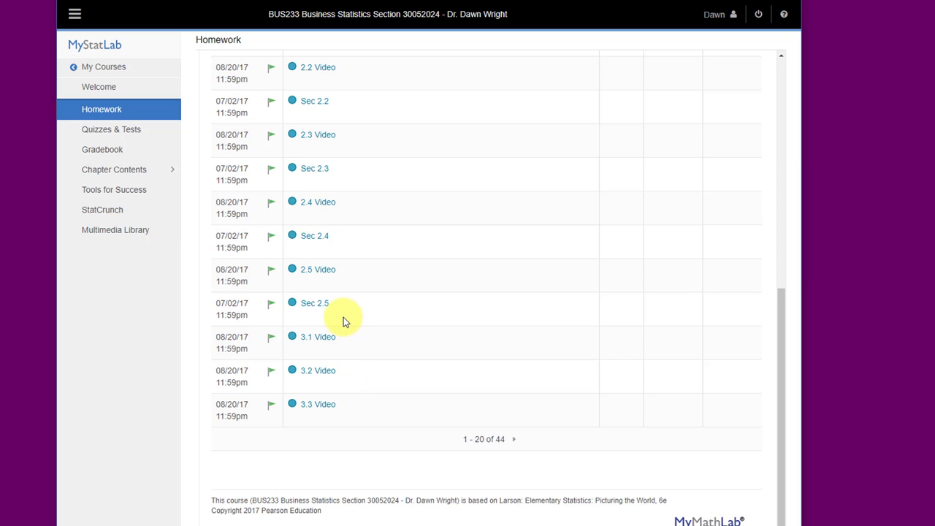
mouse_move(330, 398)
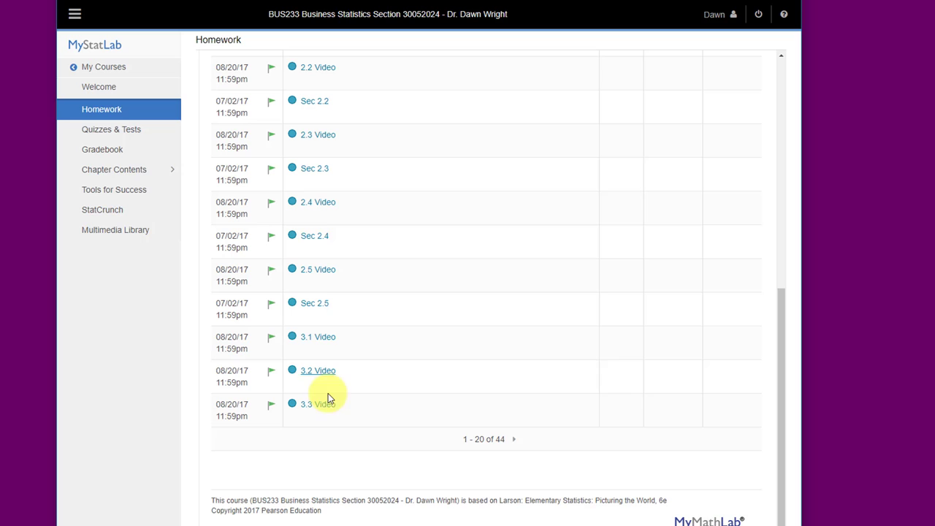
mouse_move(350, 342)
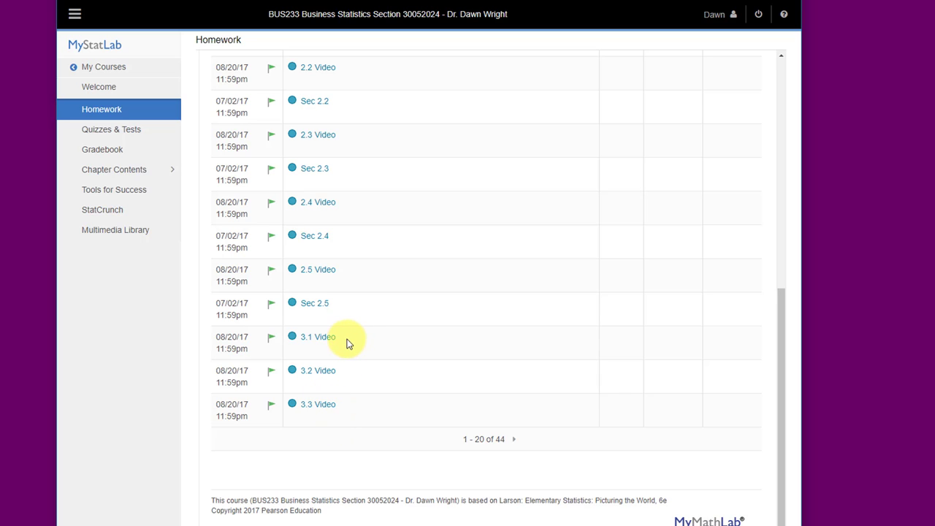
mouse_move(353, 348)
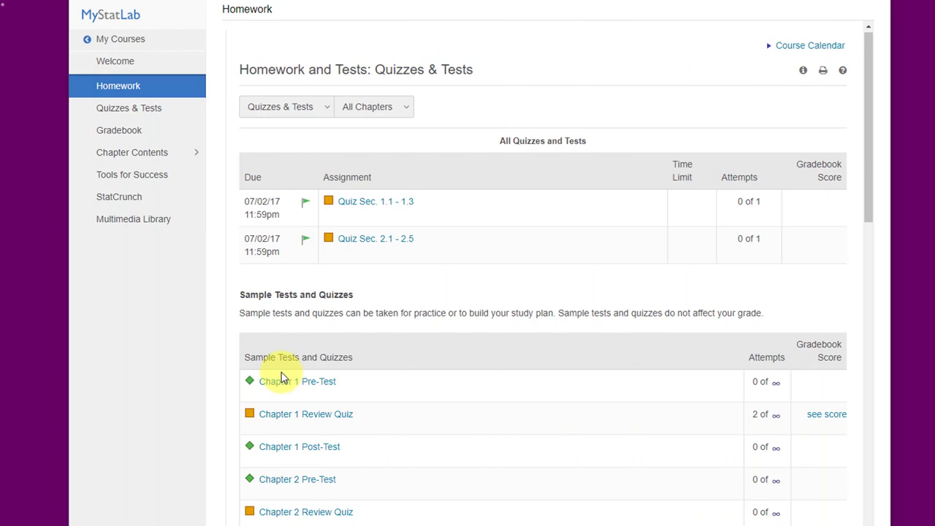
mouse_move(481, 354)
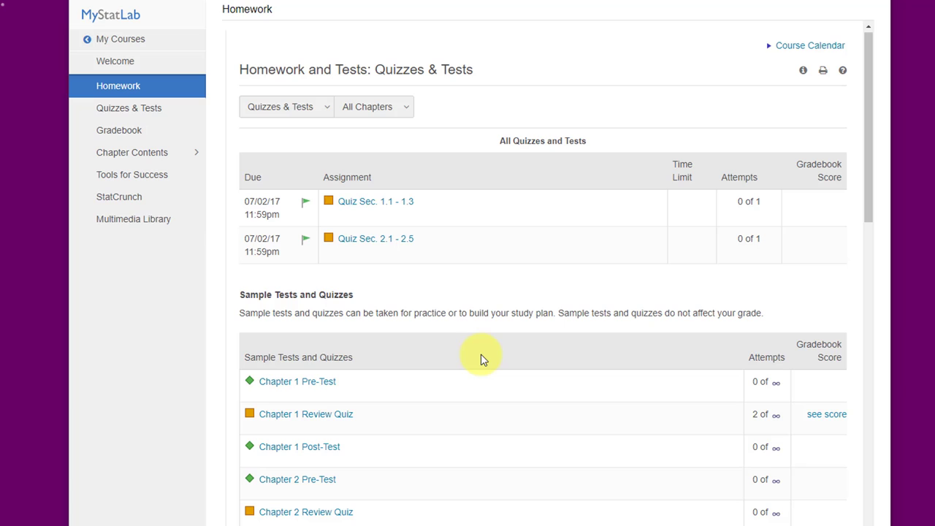
mouse_move(435, 184)
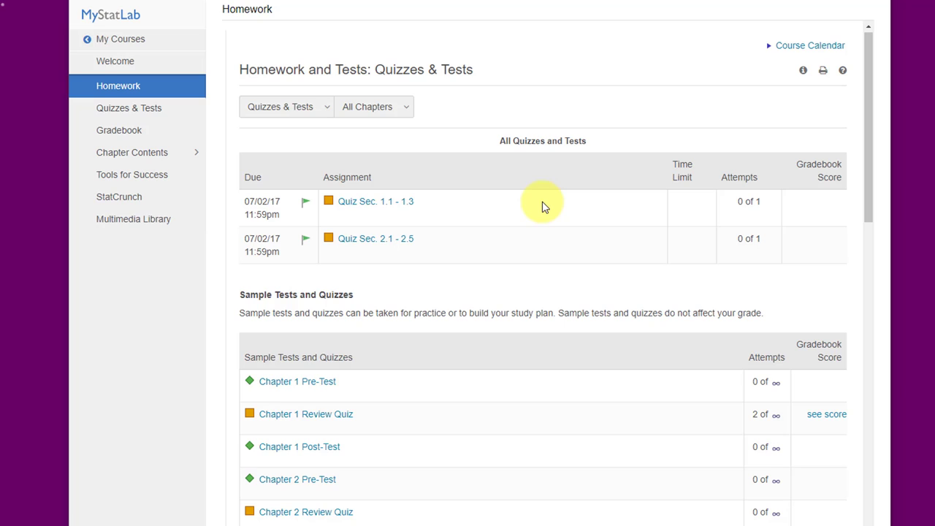
mouse_move(482, 214)
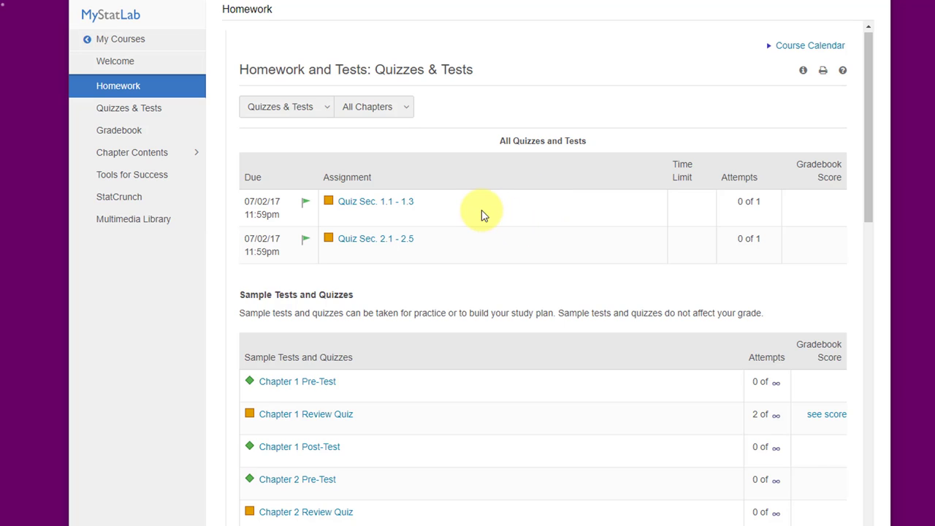
mouse_move(468, 216)
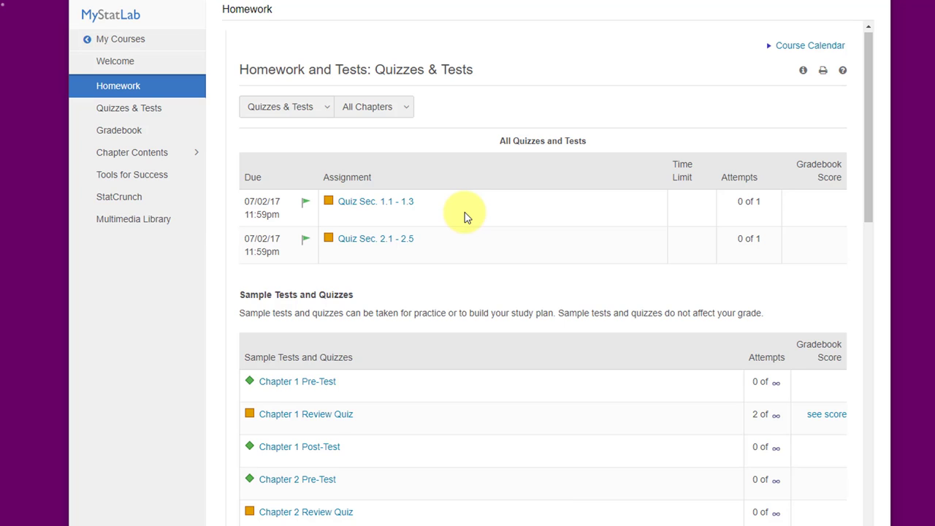
scroll("down", 3)
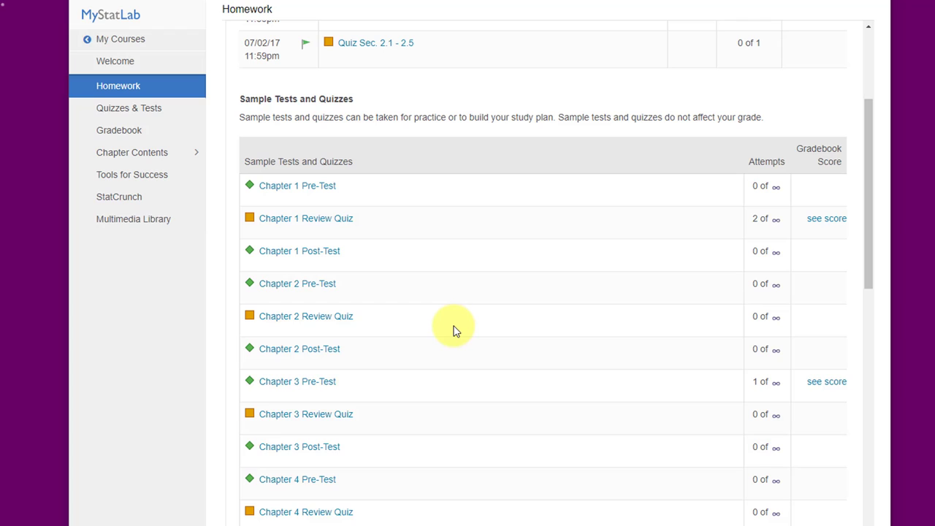
mouse_move(433, 329)
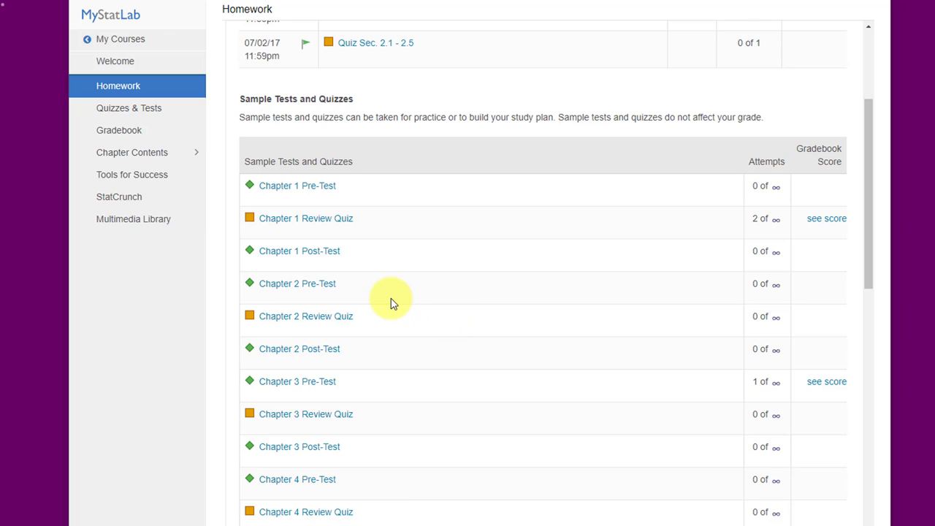
mouse_move(400, 320)
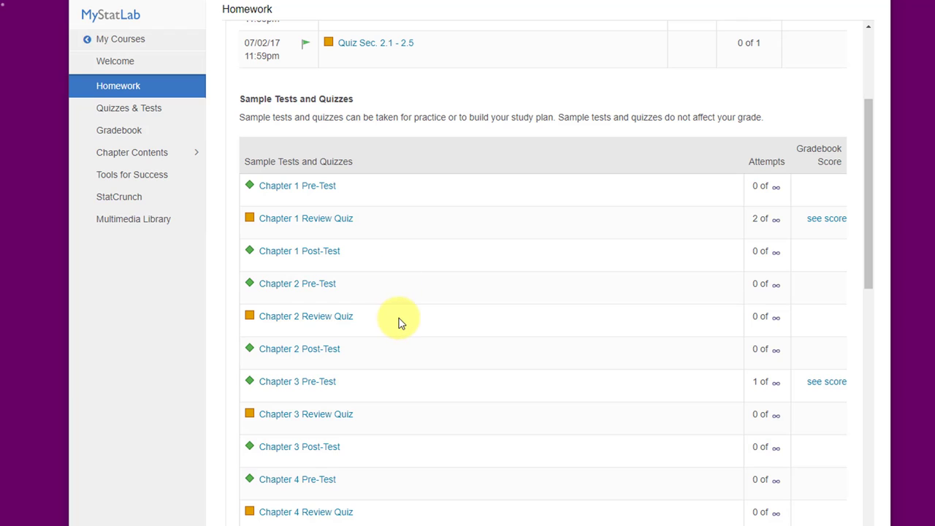
mouse_move(400, 306)
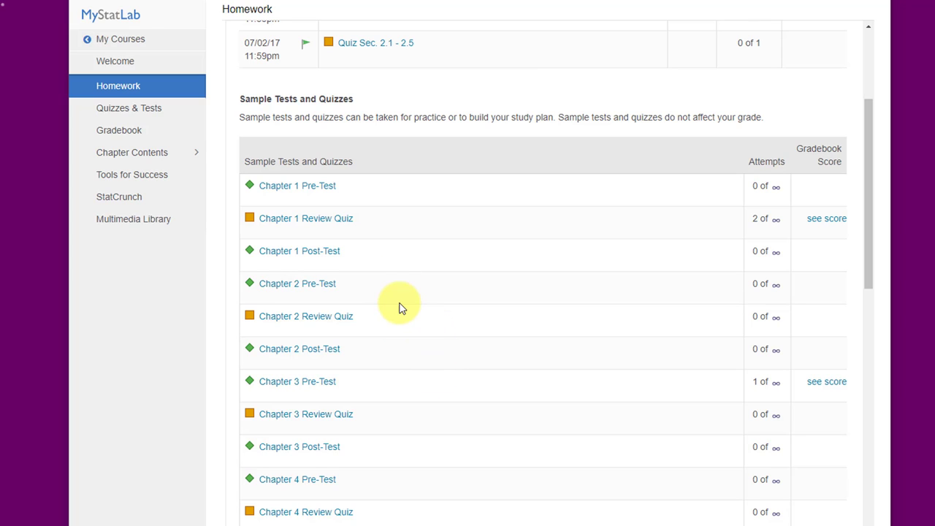
mouse_move(426, 320)
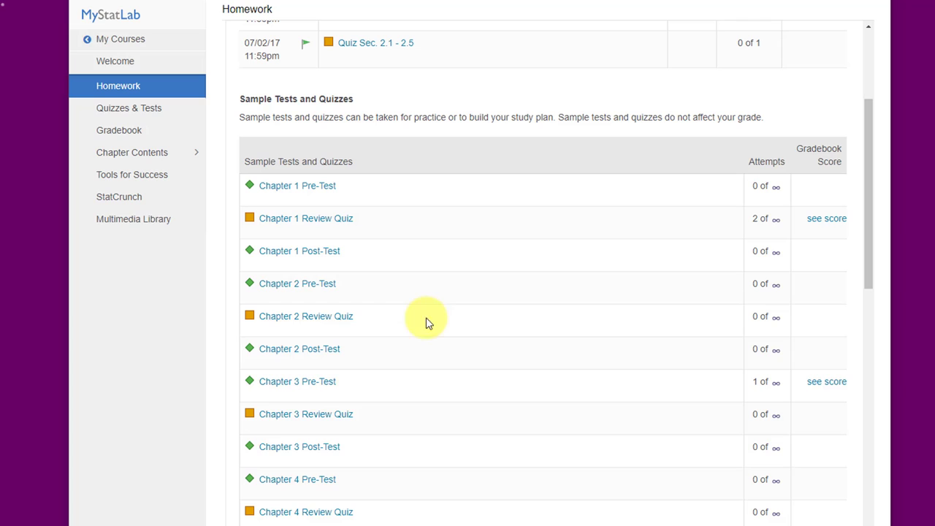
mouse_move(436, 308)
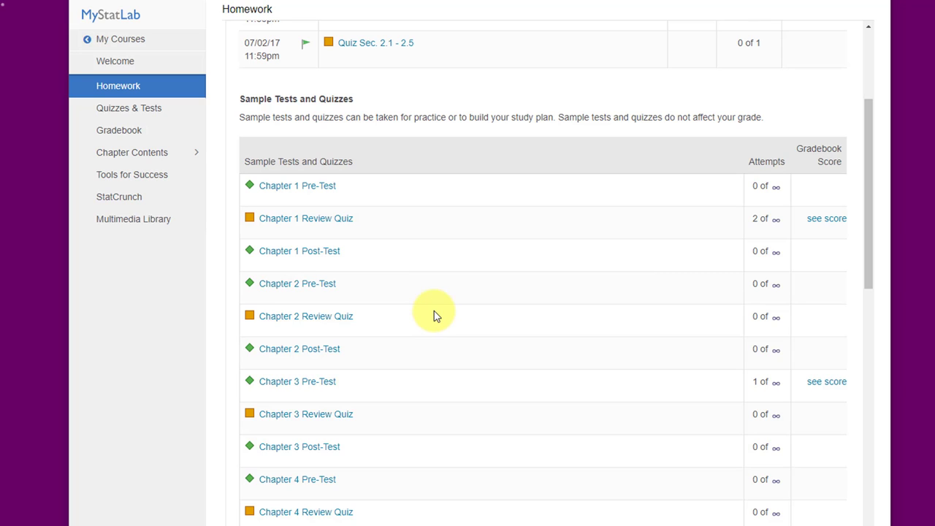
mouse_move(454, 287)
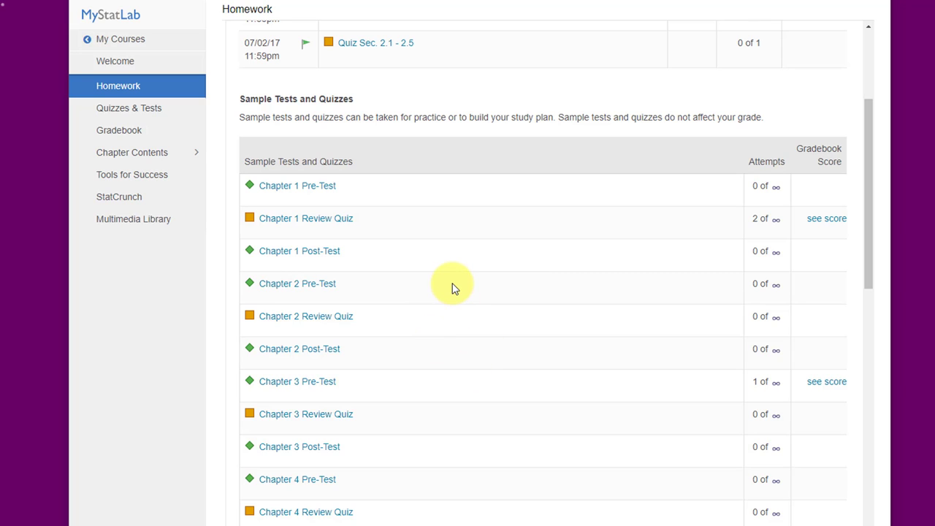
mouse_move(435, 274)
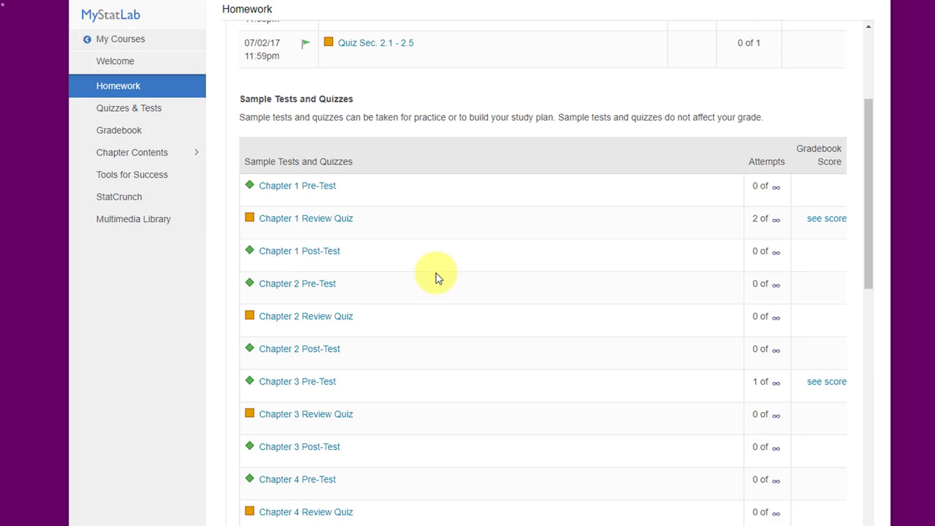
mouse_move(426, 197)
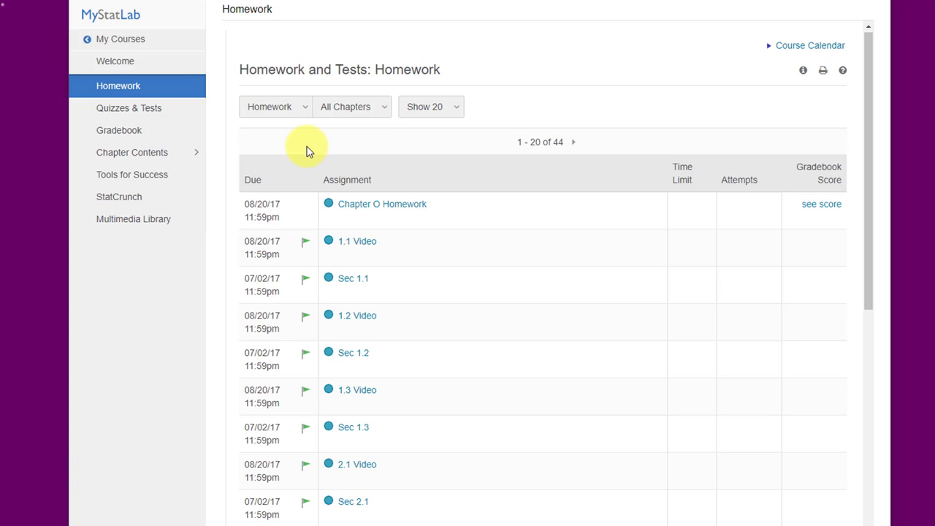
mouse_move(368, 211)
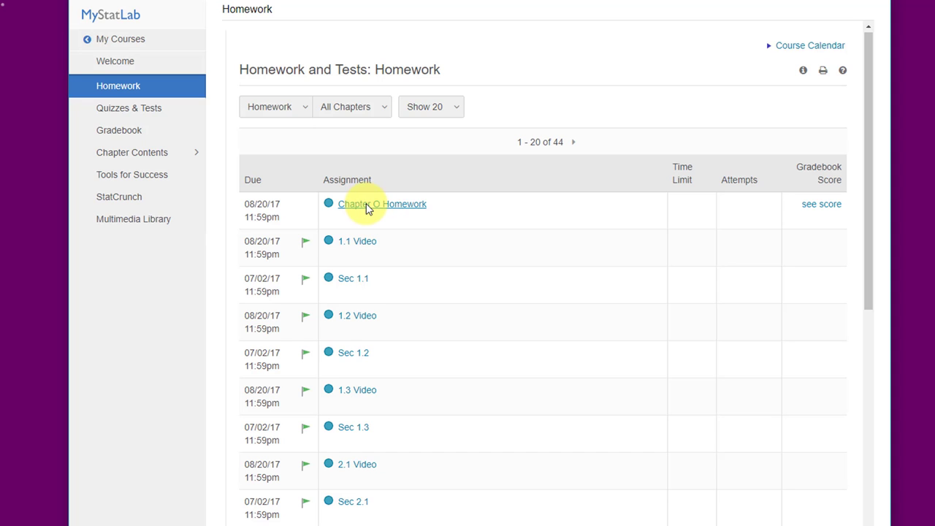
left_click(383, 205)
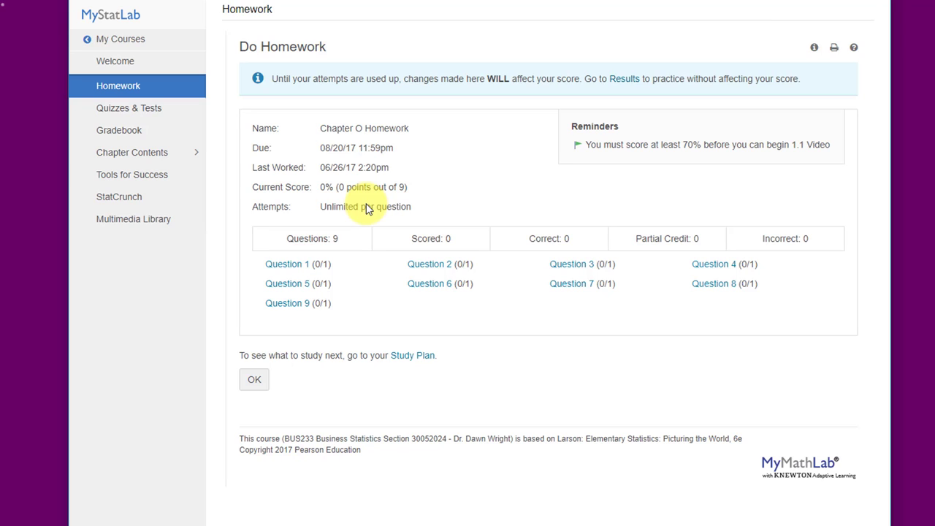
mouse_move(610, 170)
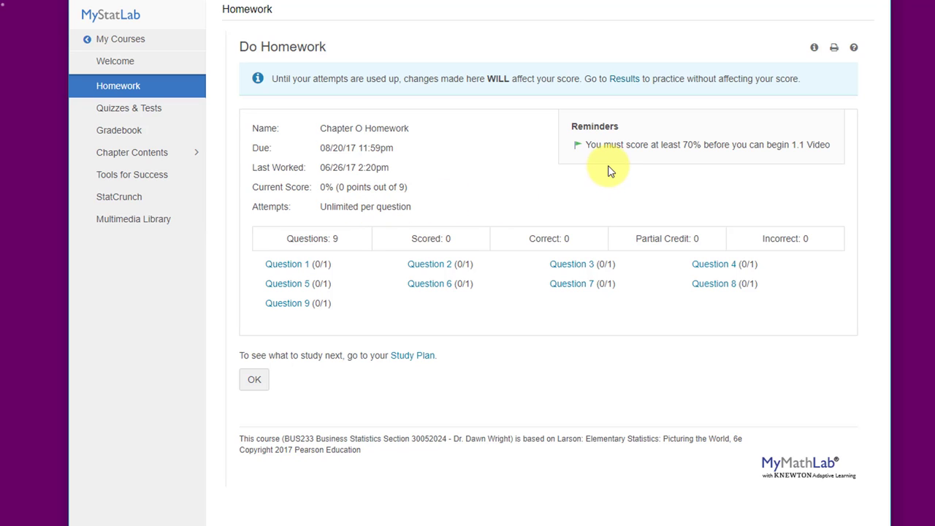
mouse_move(727, 160)
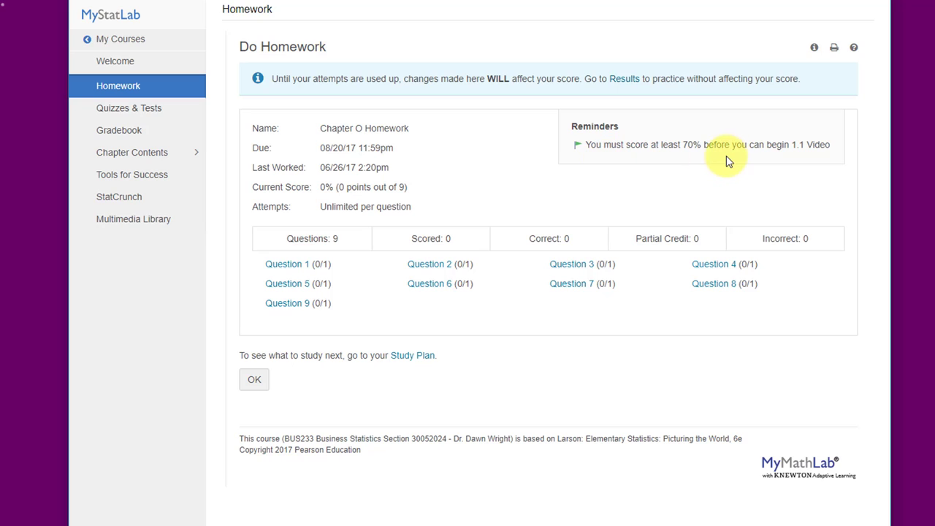
mouse_move(797, 166)
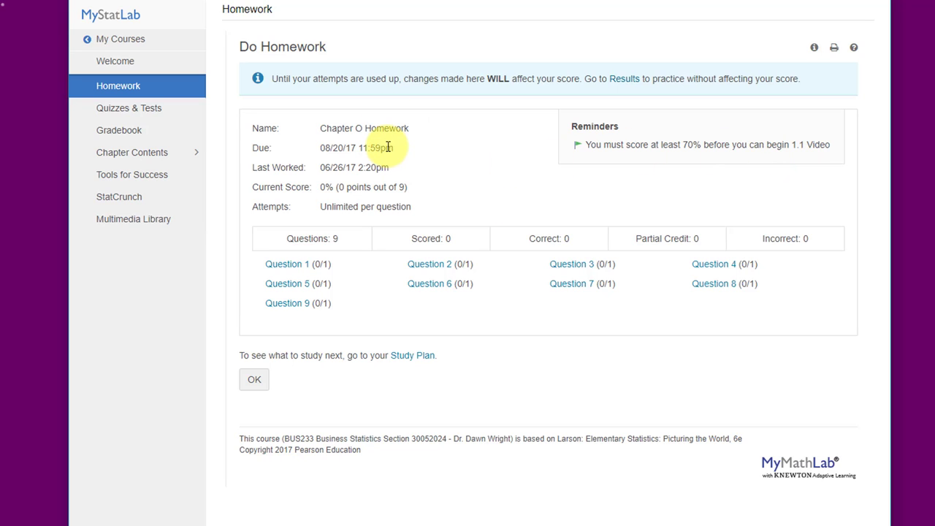
mouse_move(402, 145)
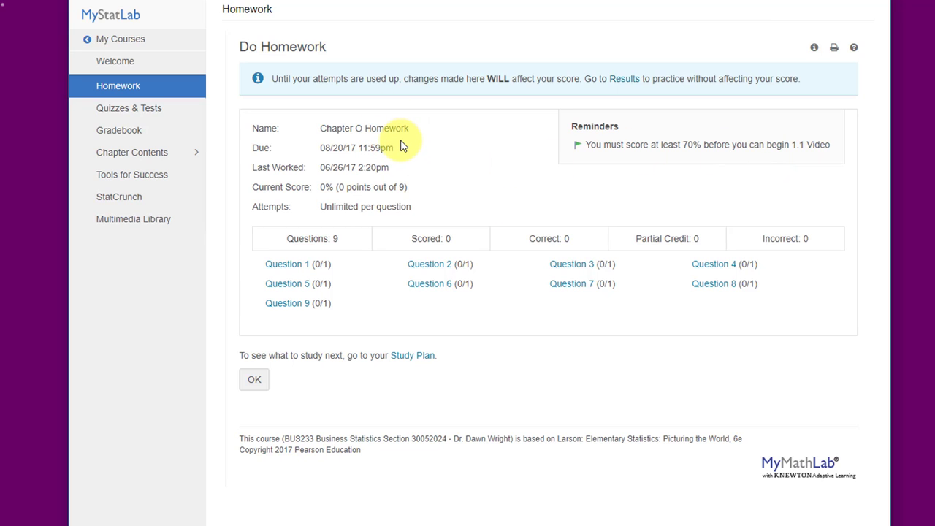
mouse_move(381, 231)
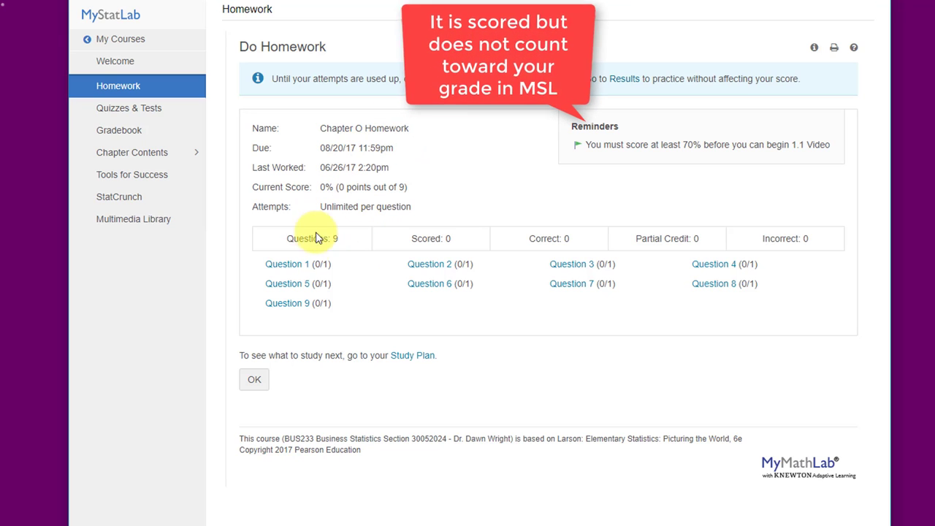
mouse_move(678, 261)
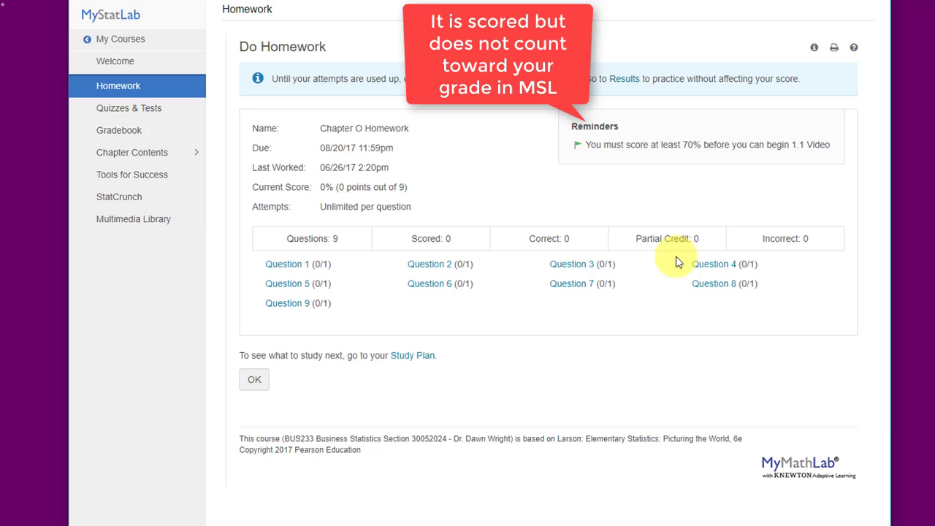
mouse_move(365, 289)
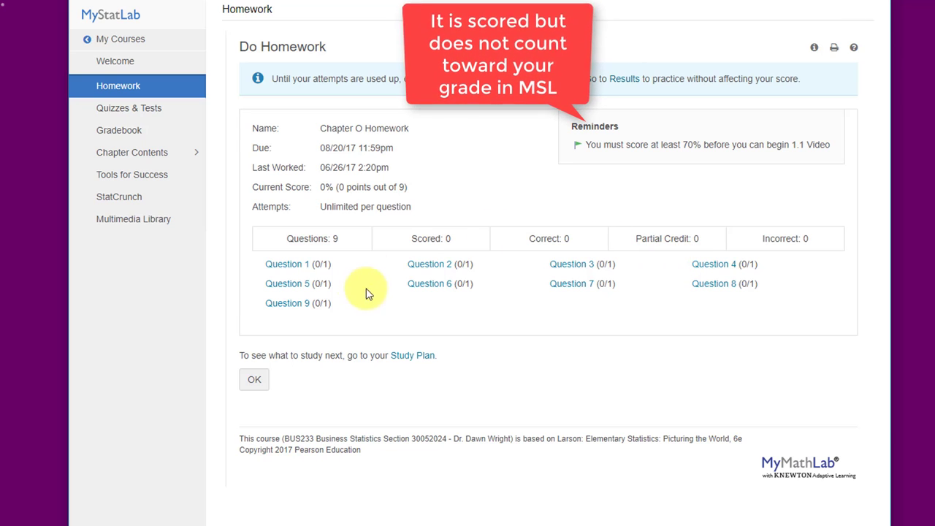
mouse_move(496, 292)
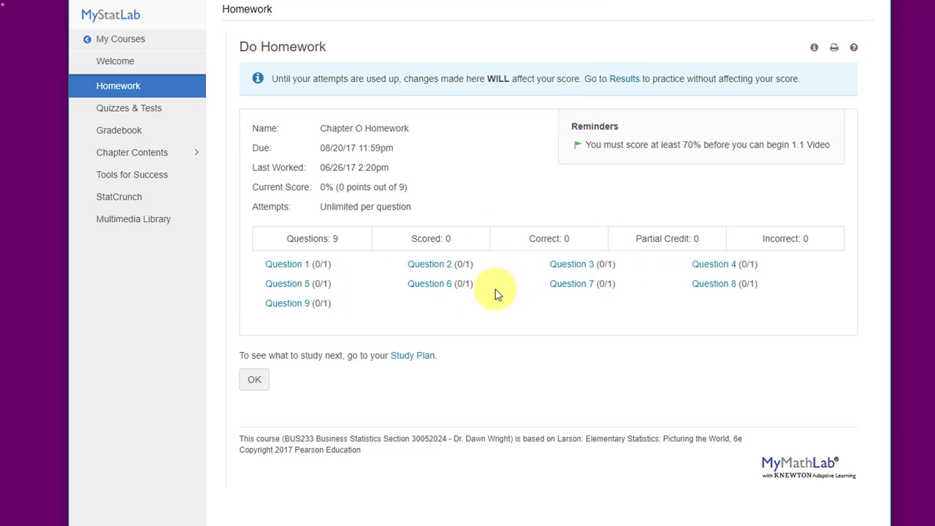
mouse_move(372, 374)
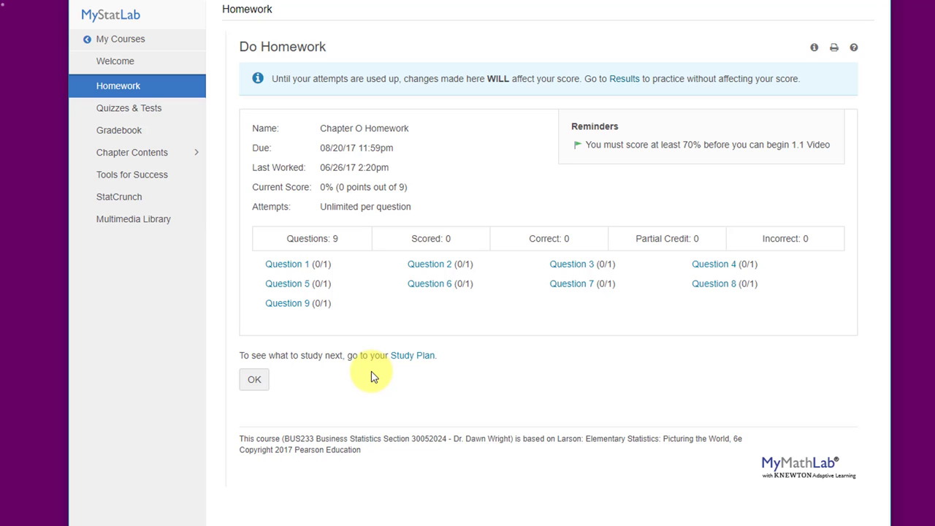
mouse_move(408, 369)
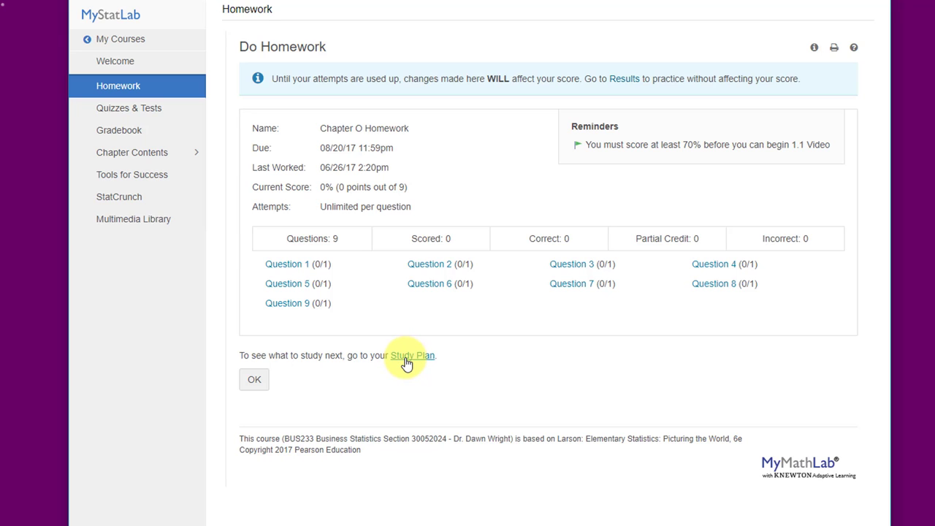
Step: View the Study Plan's recommended objectives, then move on to the Gradebook results
left_click(412, 357)
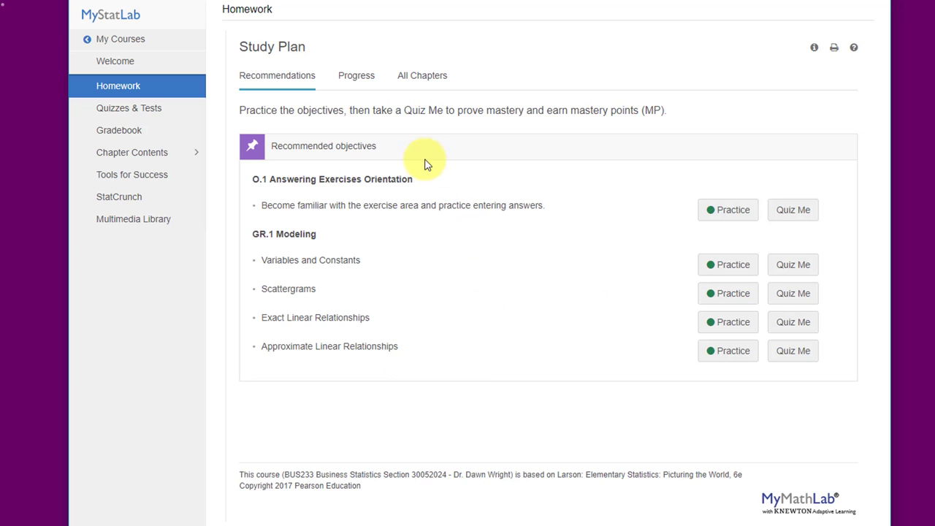
mouse_move(441, 255)
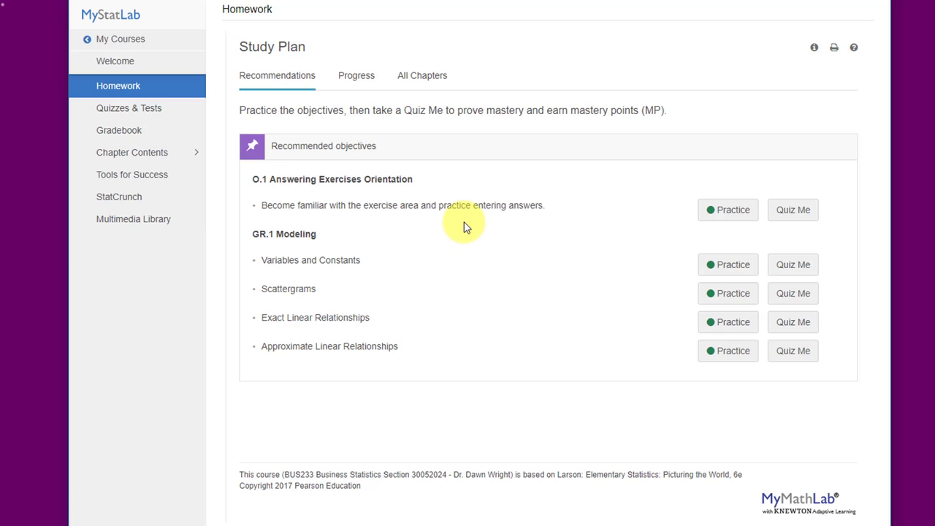
mouse_move(427, 266)
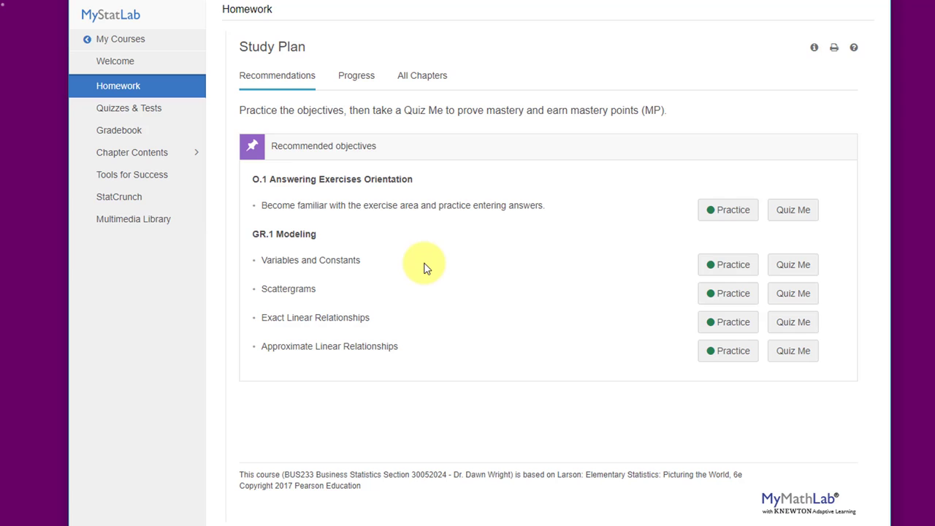
mouse_move(425, 284)
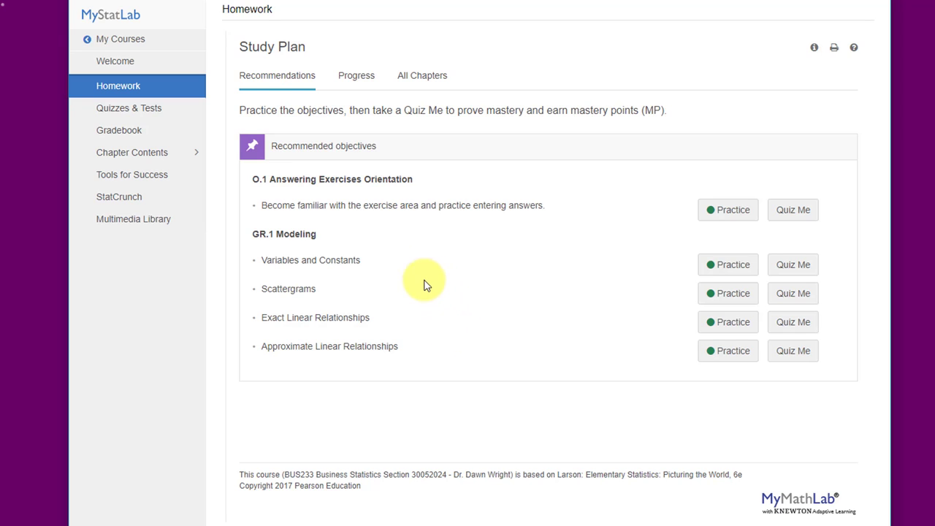
mouse_move(410, 245)
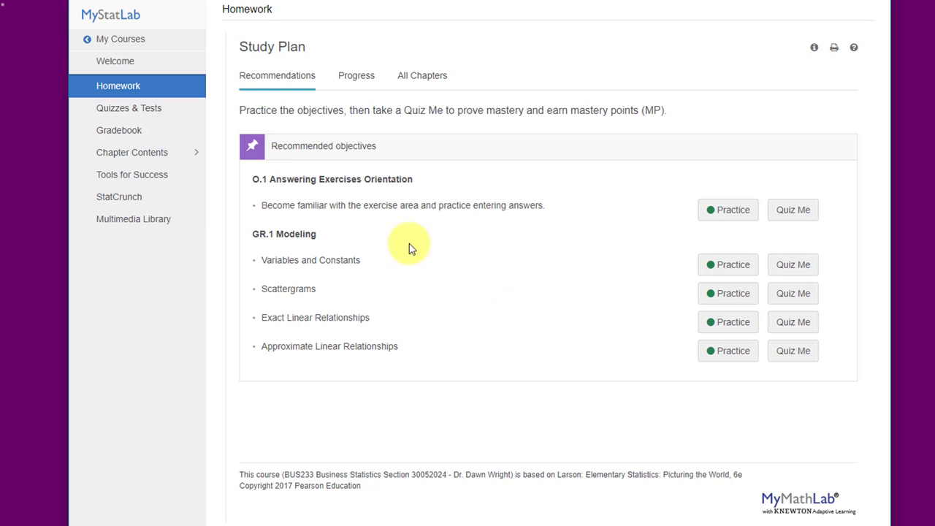
mouse_move(396, 266)
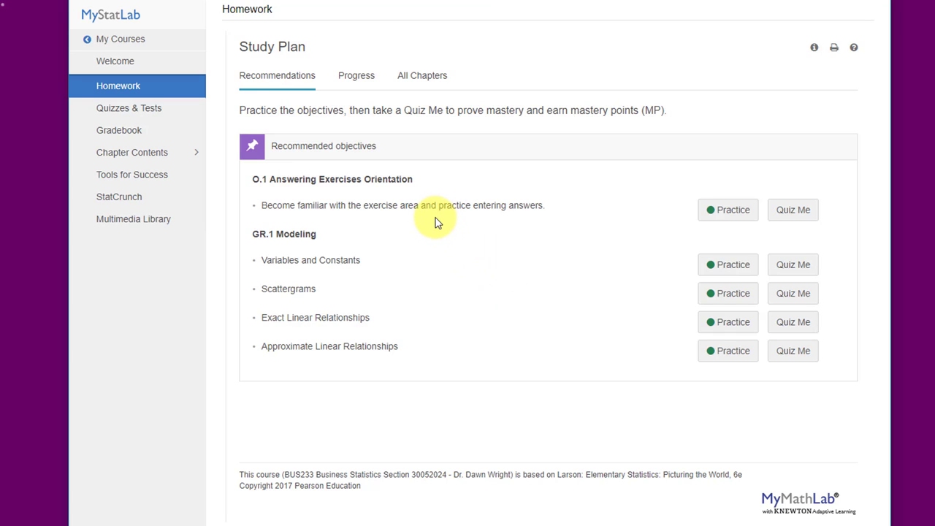
mouse_move(409, 231)
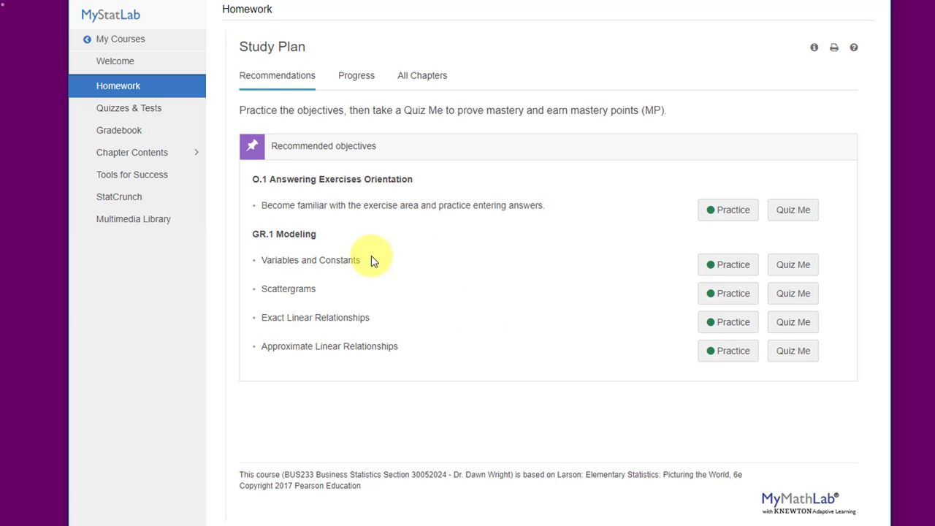
mouse_move(353, 257)
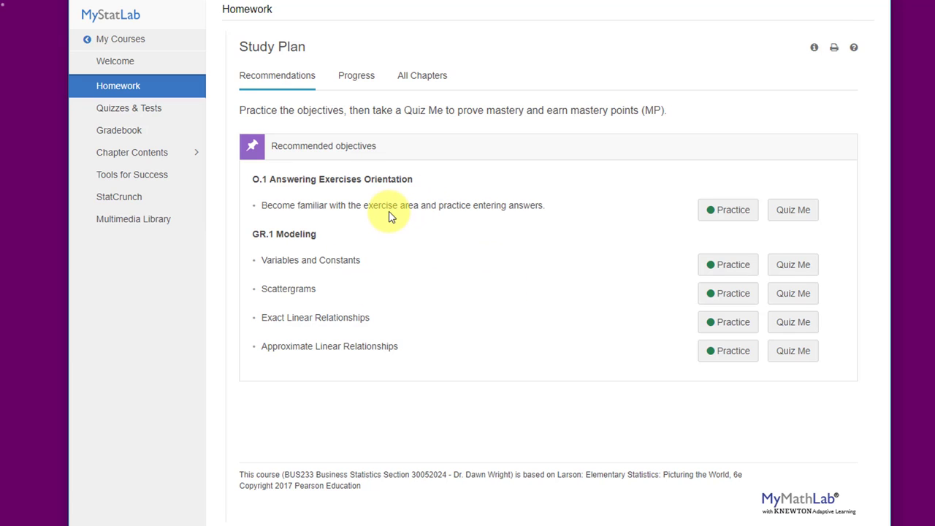
mouse_move(389, 206)
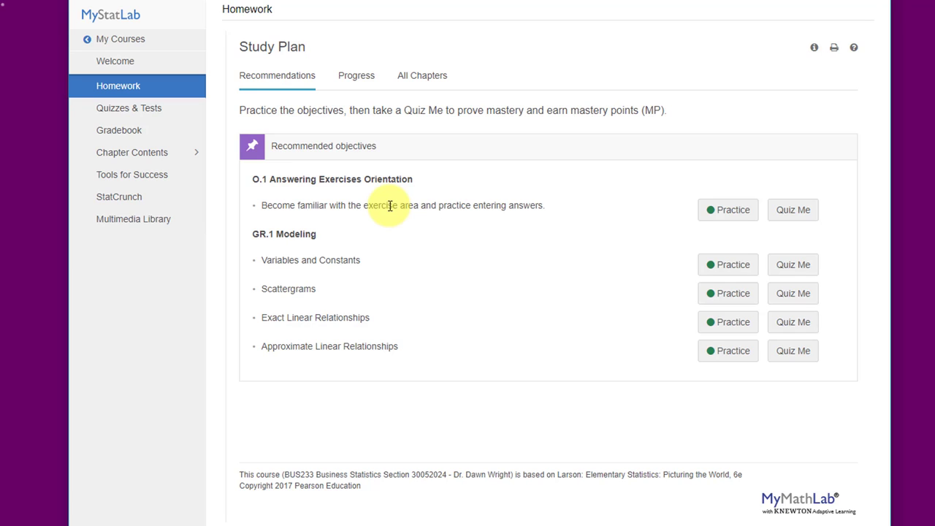
mouse_move(383, 233)
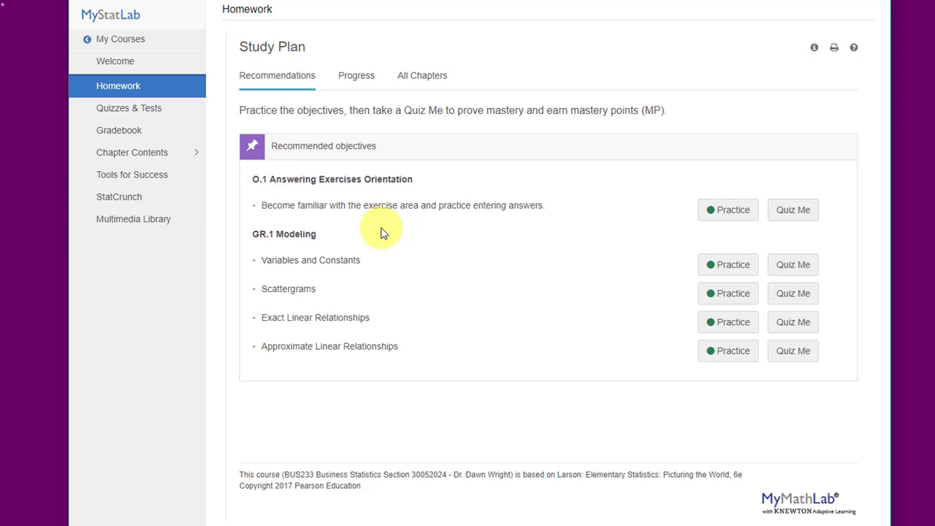
mouse_move(494, 298)
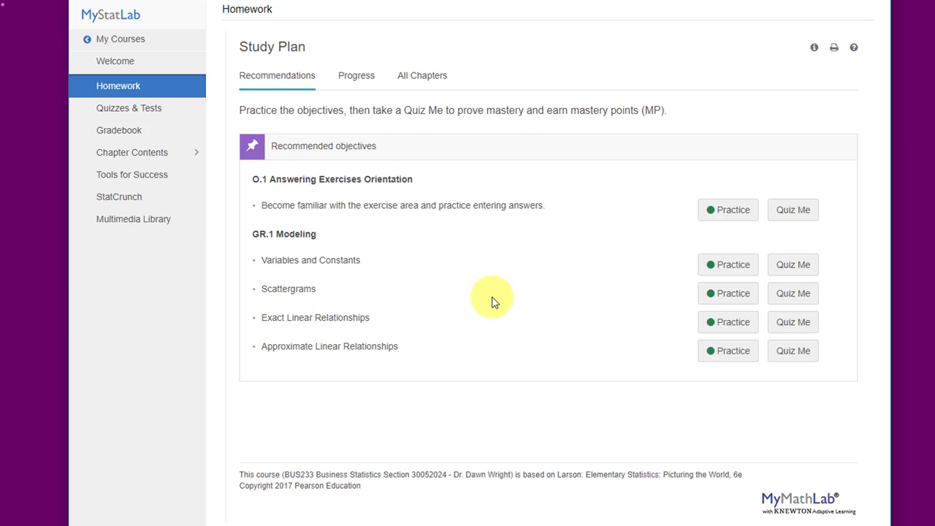
mouse_move(438, 245)
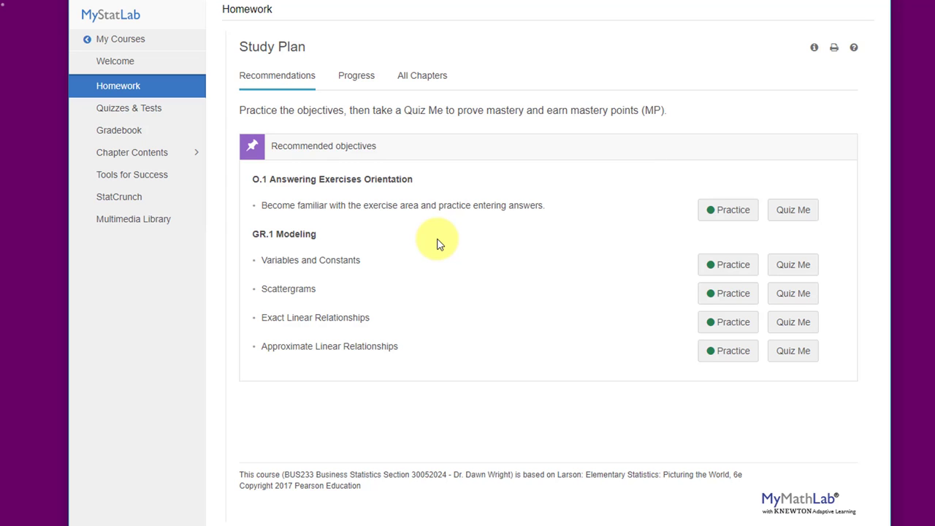
left_click(118, 130)
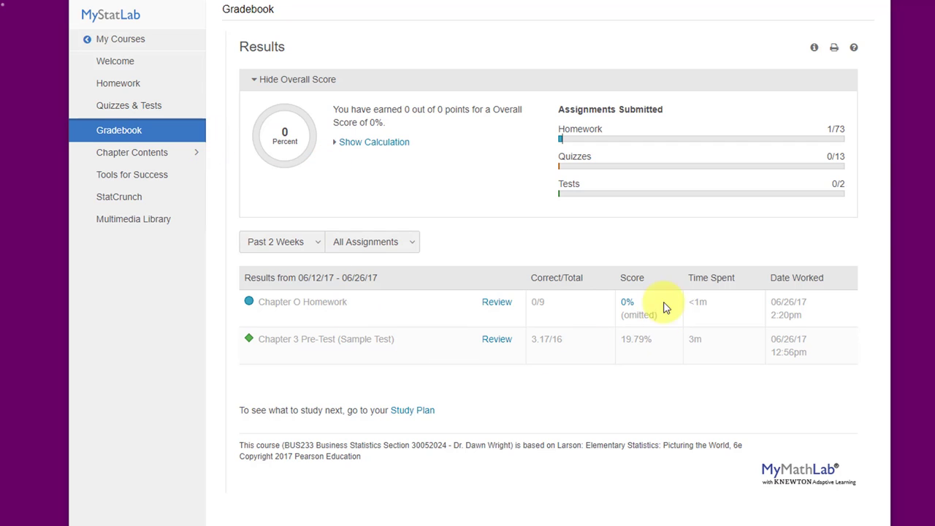
mouse_move(411, 322)
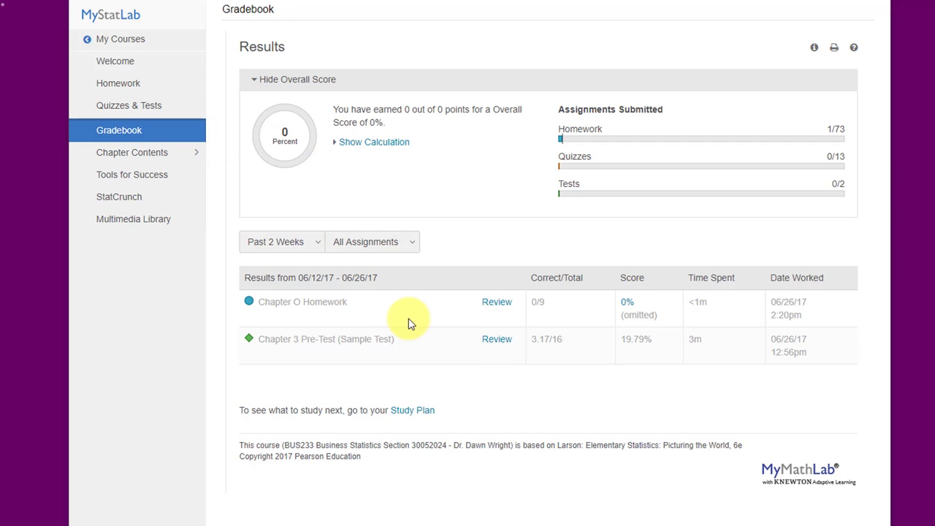
mouse_move(388, 333)
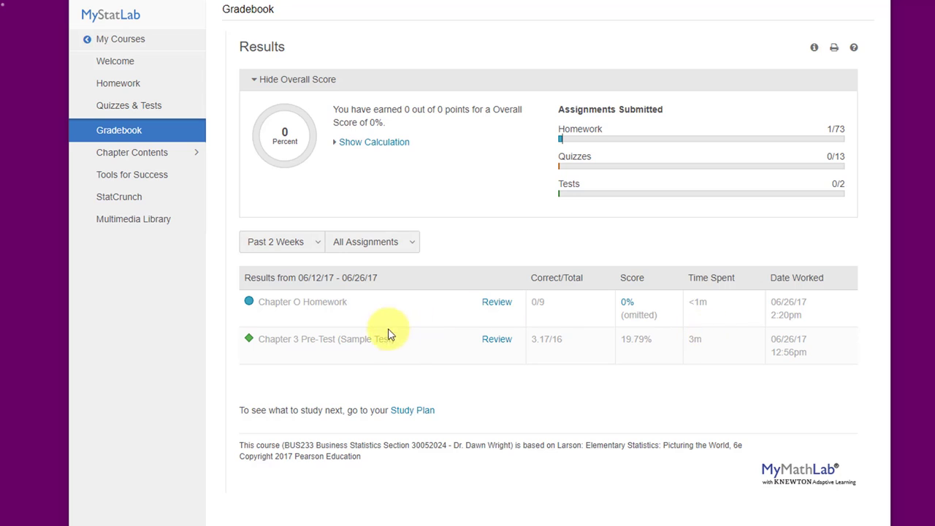
mouse_move(694, 339)
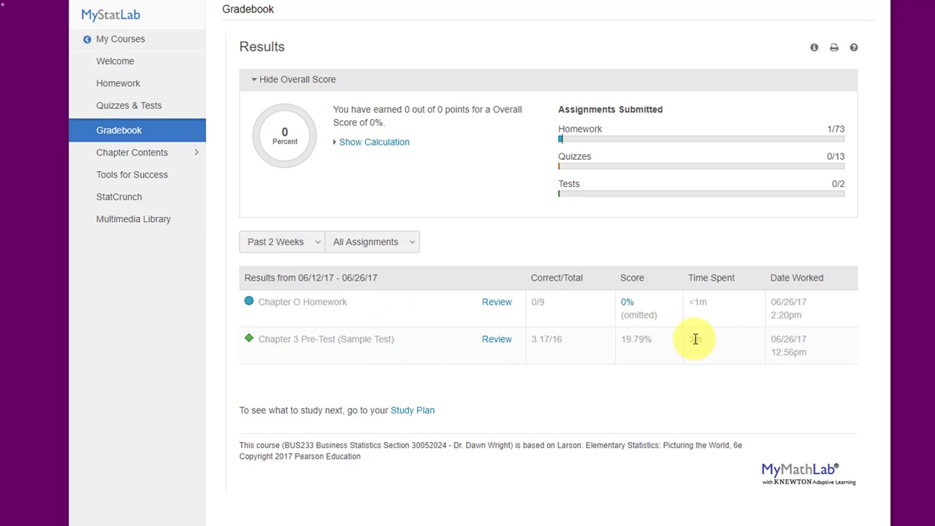
mouse_move(143, 158)
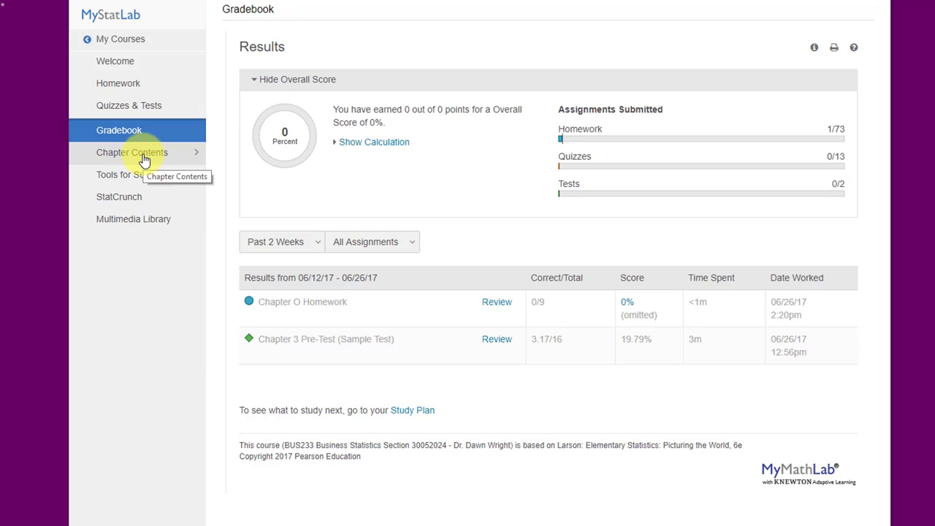
Step: Browse the course material by chapter, landing on the Chapter 1 contents
left_click(131, 152)
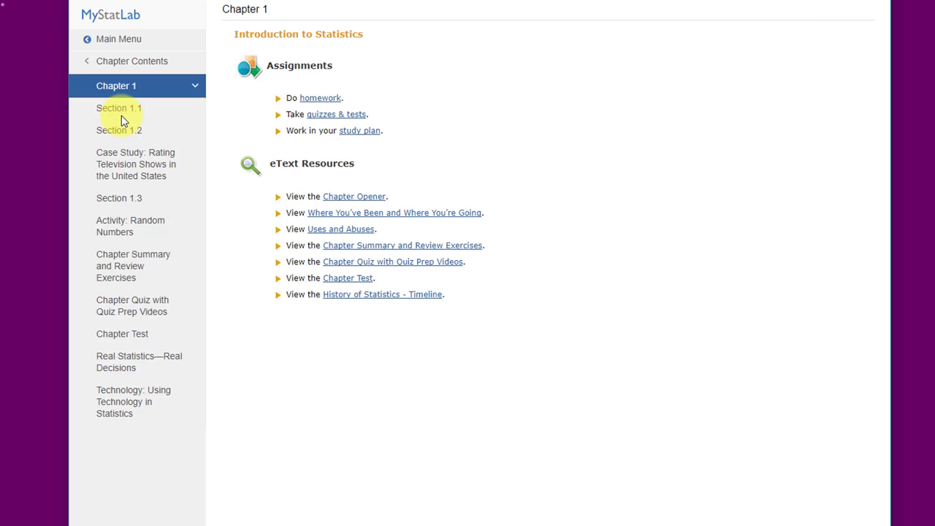
mouse_move(94, 41)
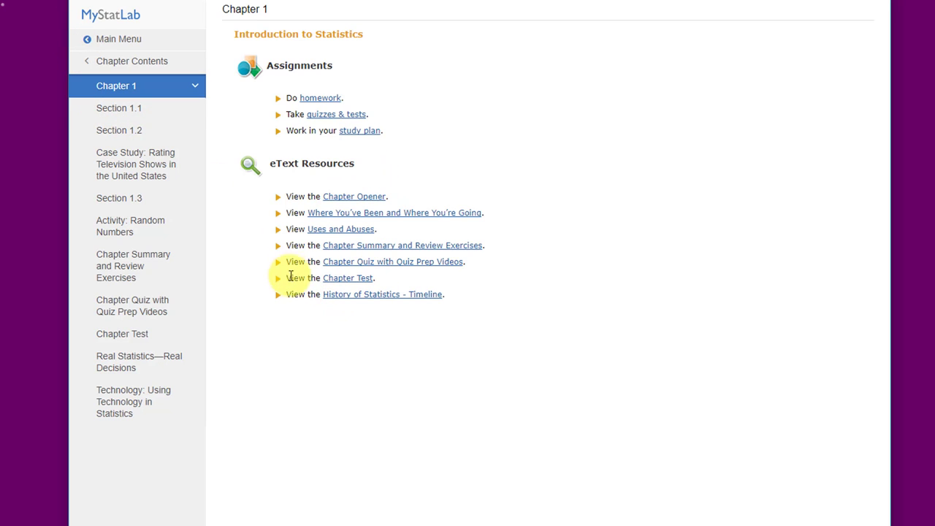
mouse_move(284, 269)
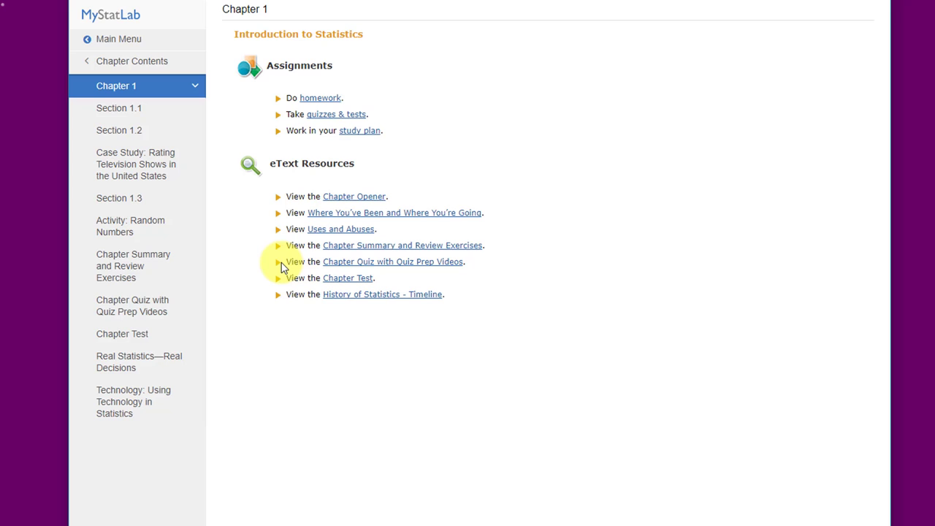
mouse_move(149, 406)
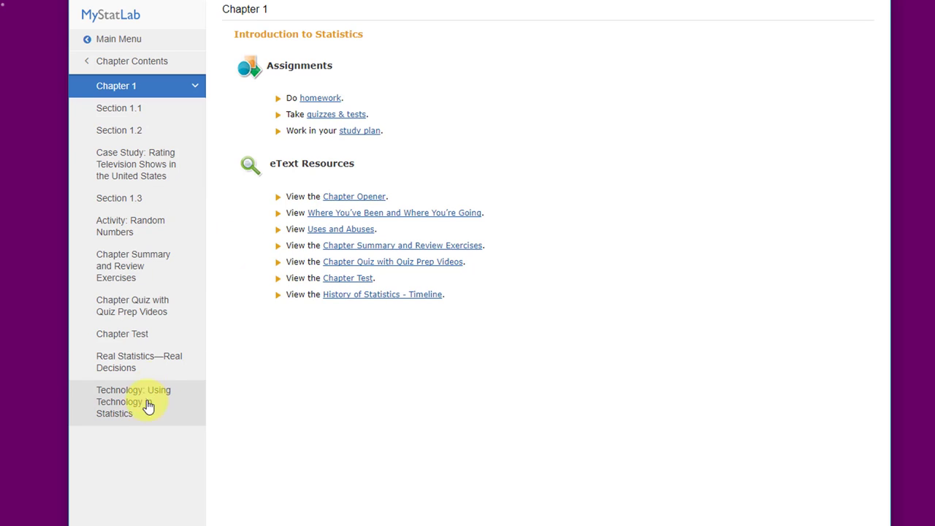
mouse_move(120, 38)
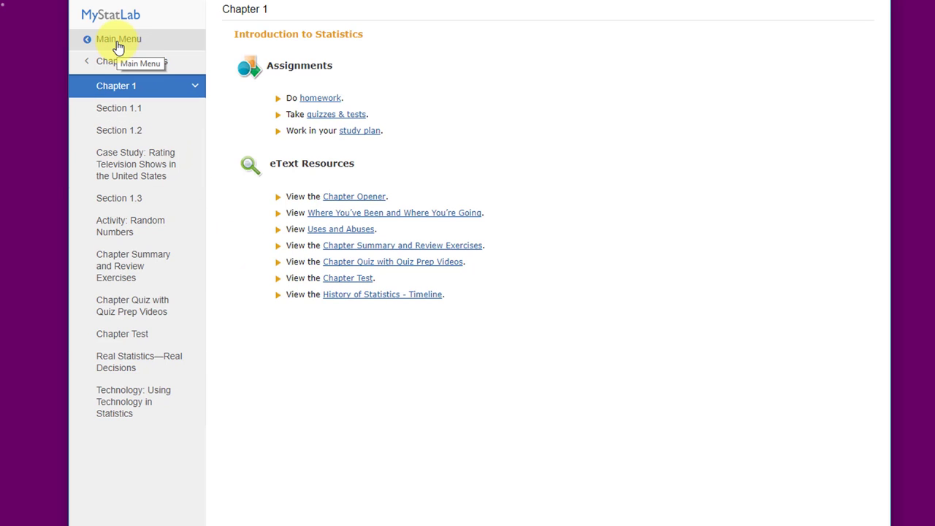
Step: Return from Chapter 1 contents to the course Main Menu Welcome page
left_click(119, 38)
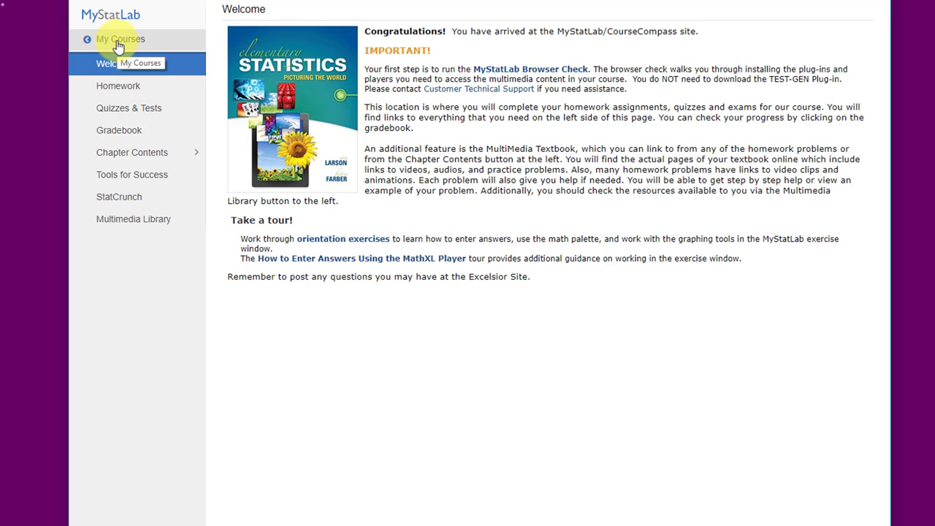
Step: Look through the Tools for Success resources, then bring up the Multimedia Library
left_click(131, 174)
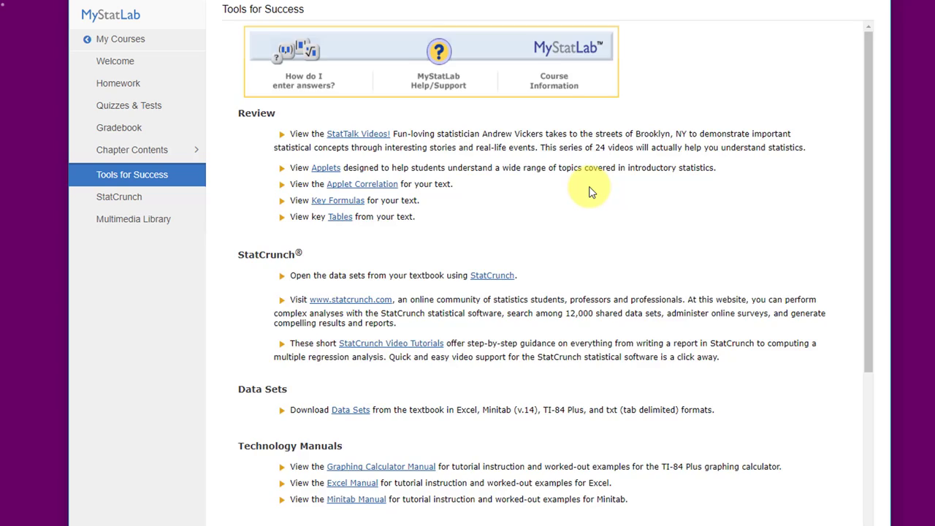
scroll("down", 3)
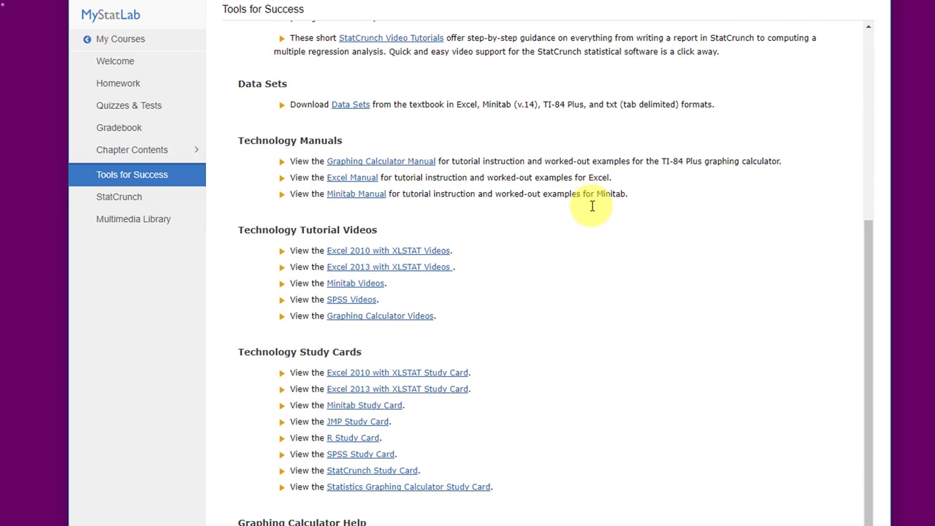
scroll("up", 3)
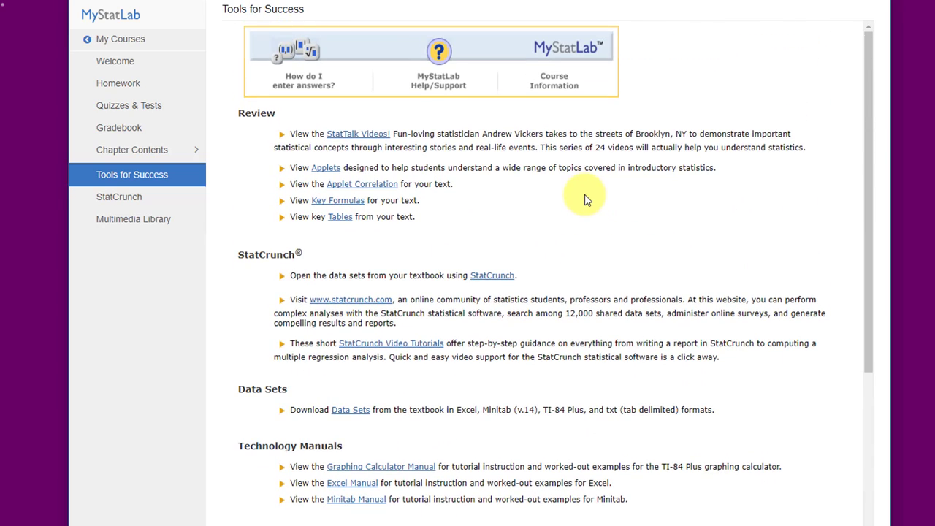
mouse_move(342, 146)
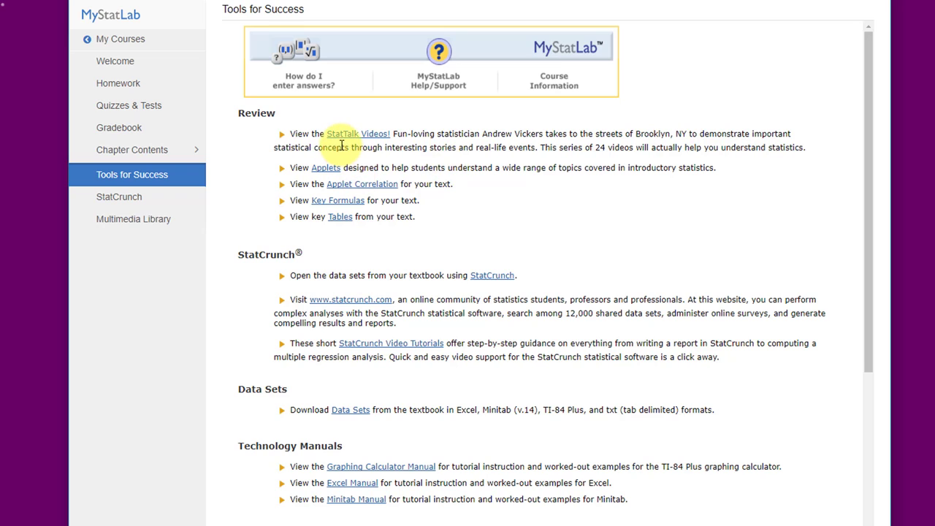
mouse_move(365, 148)
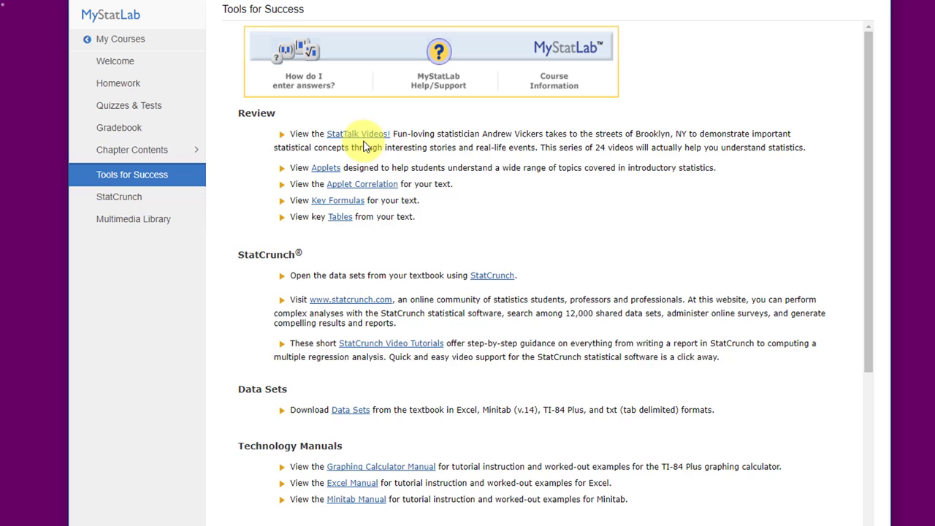
mouse_move(358, 149)
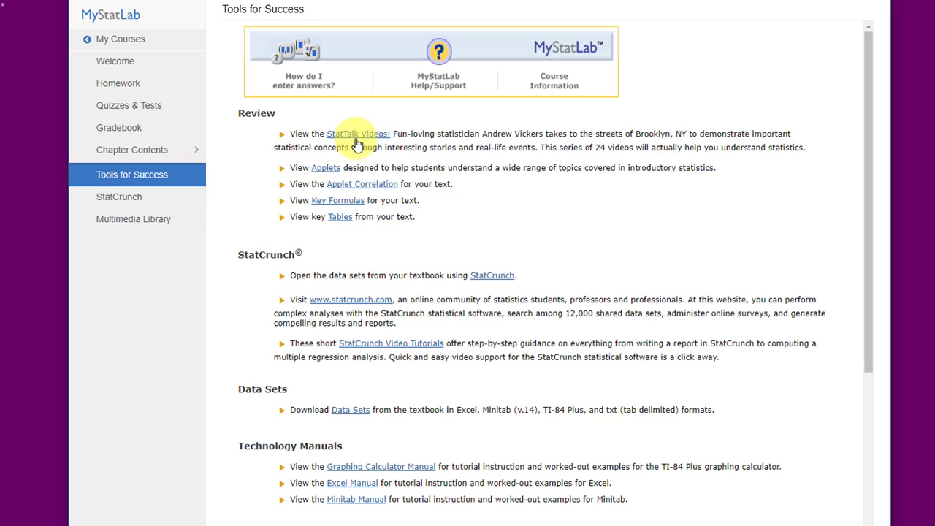
mouse_move(324, 175)
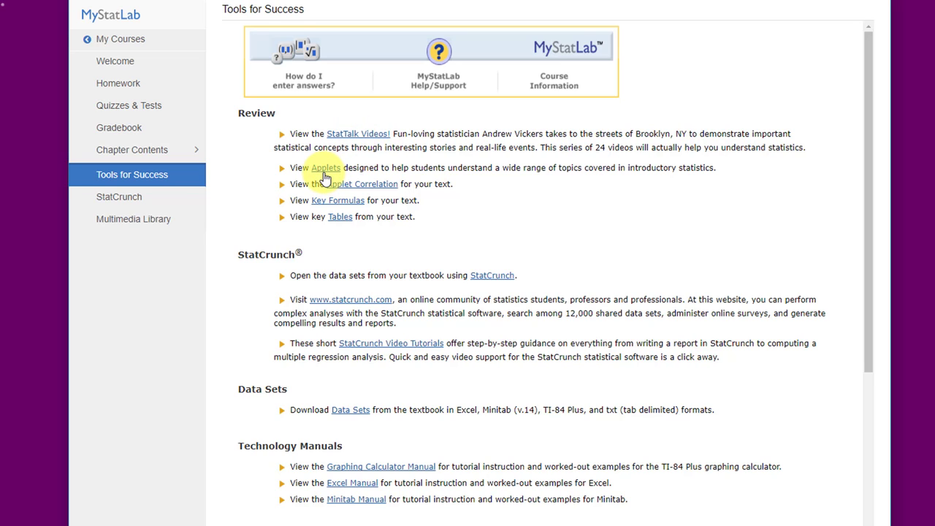
mouse_move(324, 178)
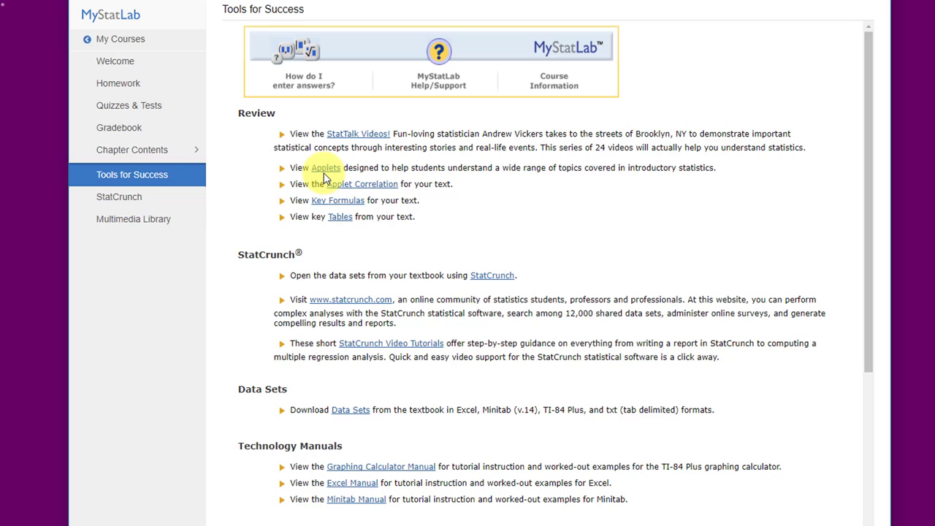
mouse_move(454, 289)
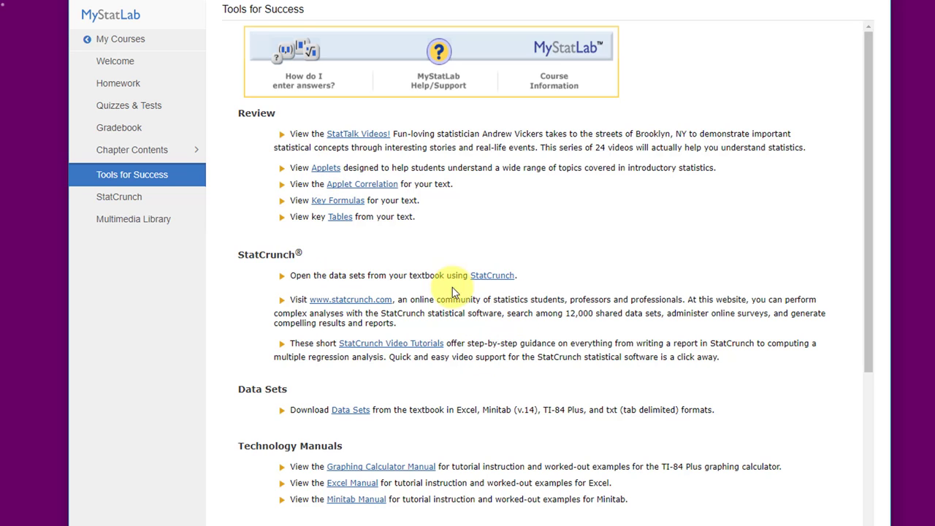
mouse_move(461, 313)
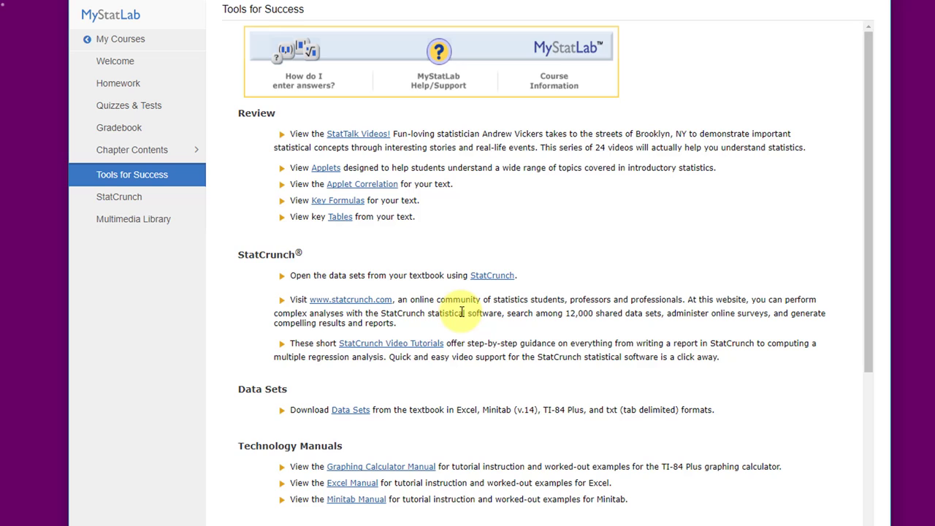
mouse_move(462, 342)
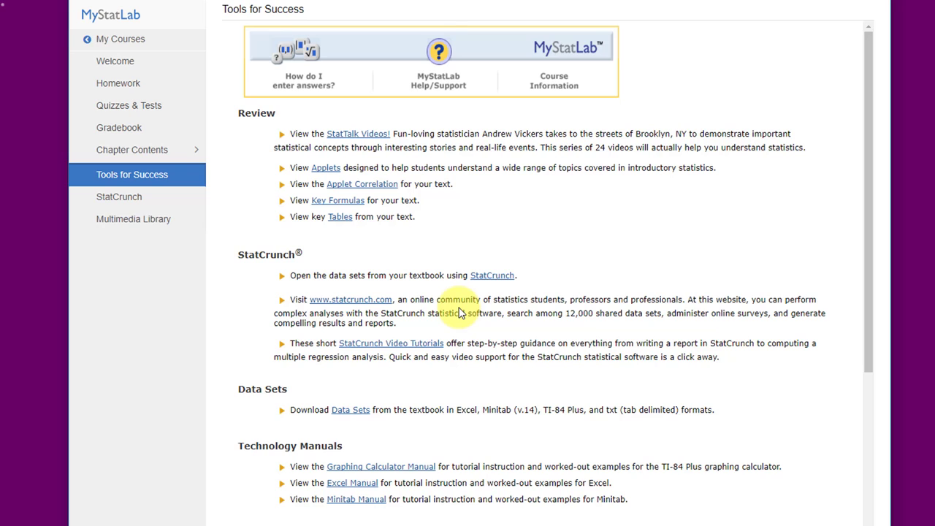
mouse_move(178, 219)
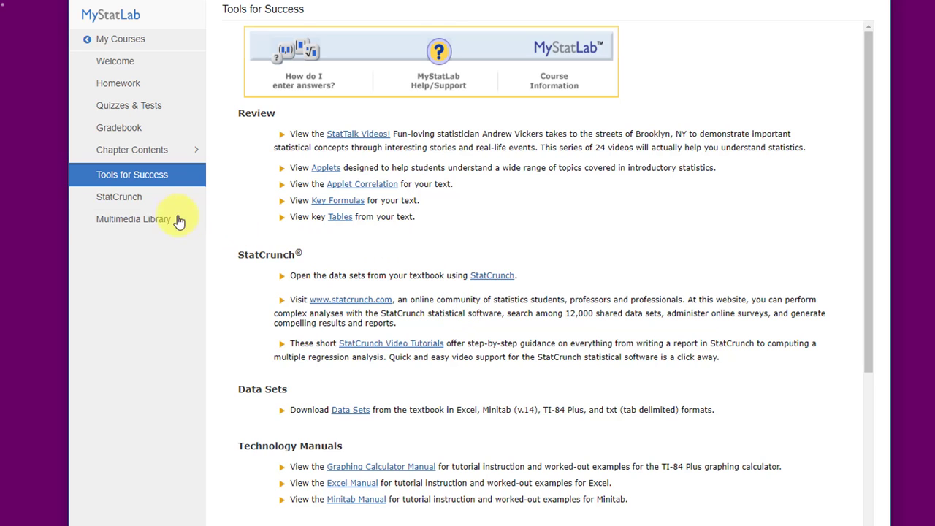
mouse_move(133, 233)
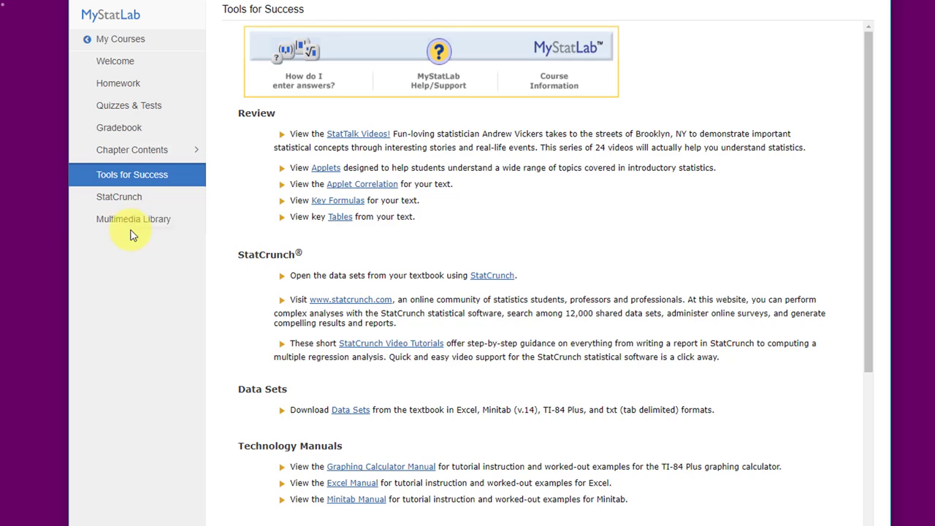
left_click(135, 219)
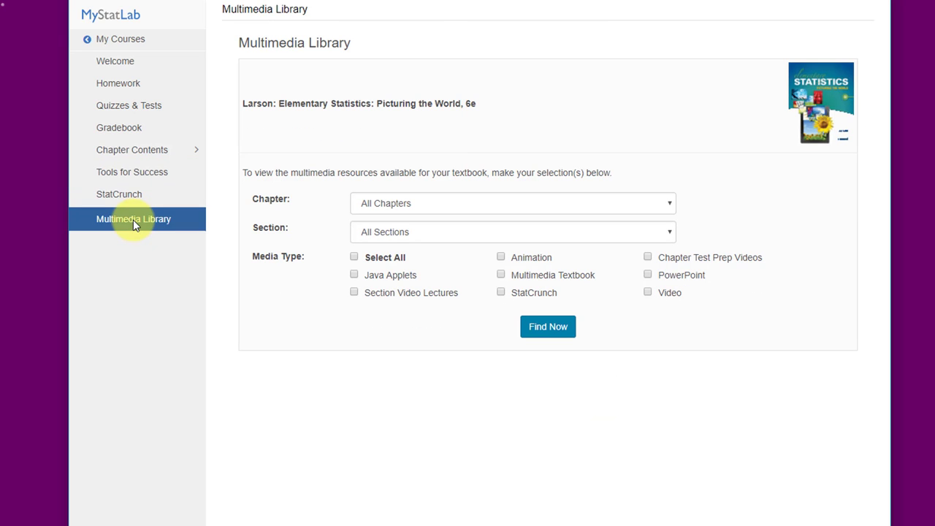
mouse_move(653, 210)
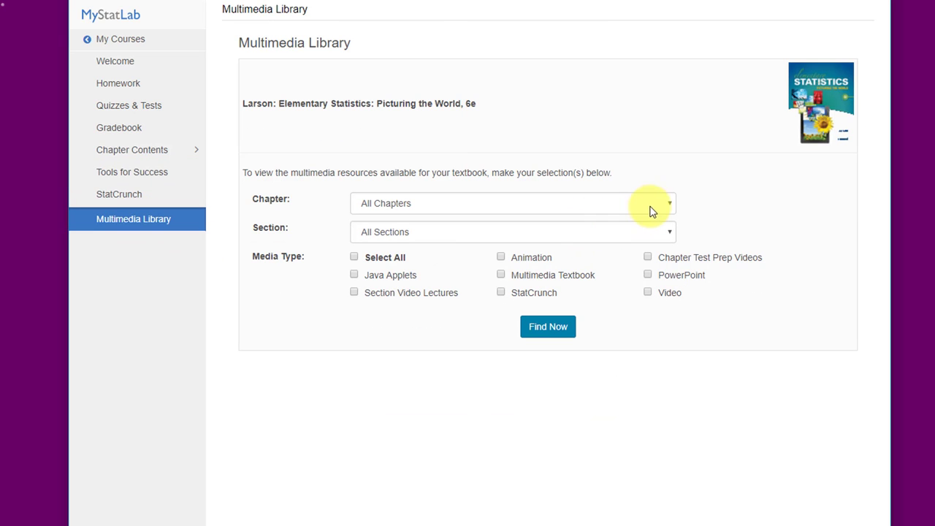
mouse_move(658, 207)
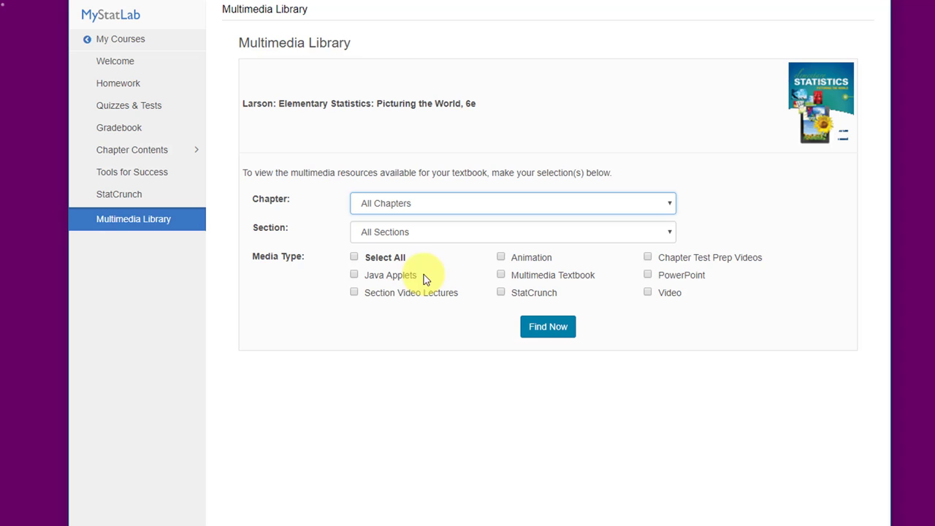
mouse_move(400, 313)
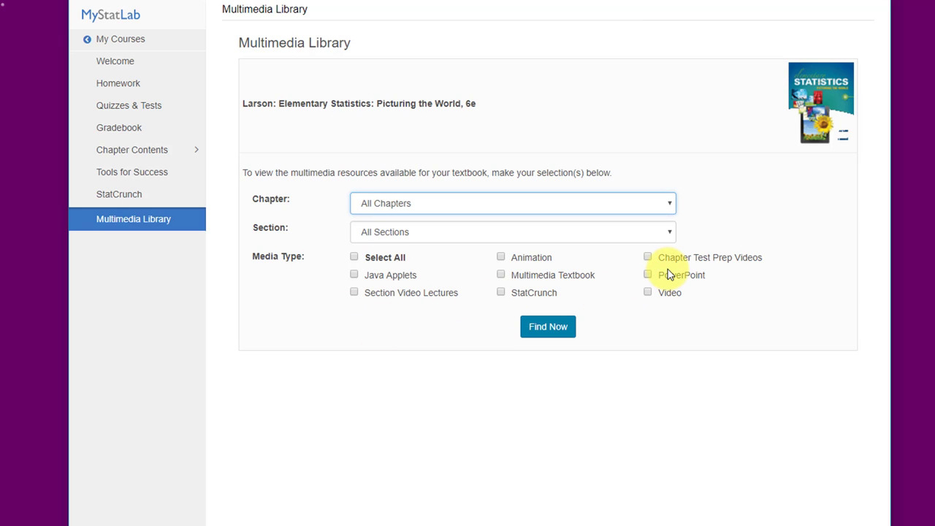
mouse_move(322, 310)
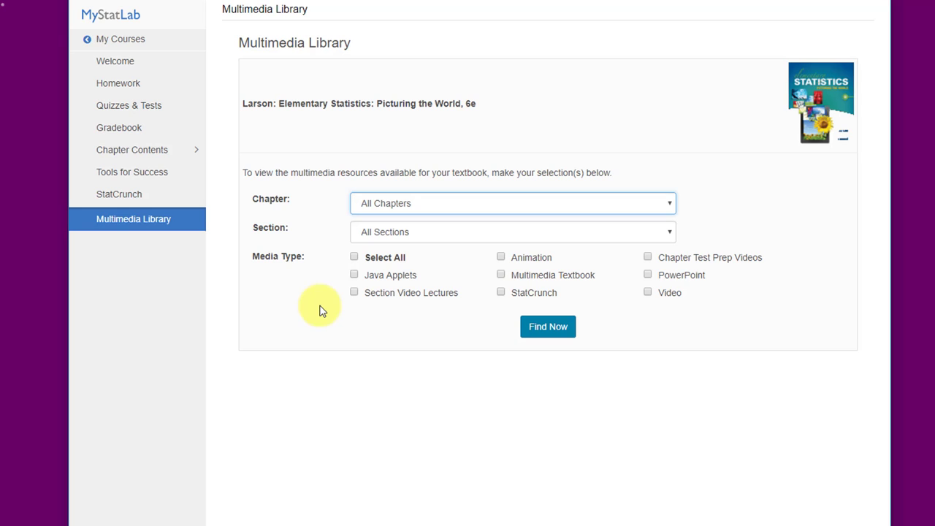
mouse_move(312, 310)
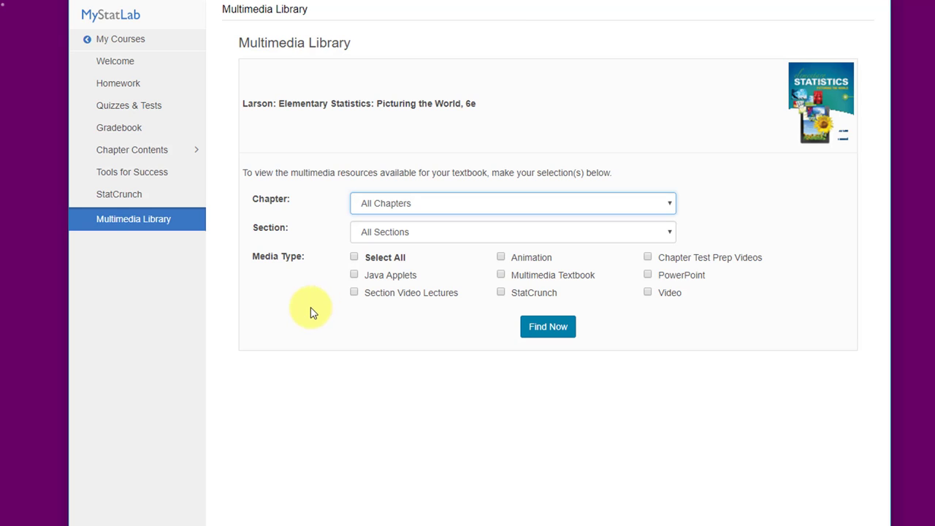
mouse_move(283, 308)
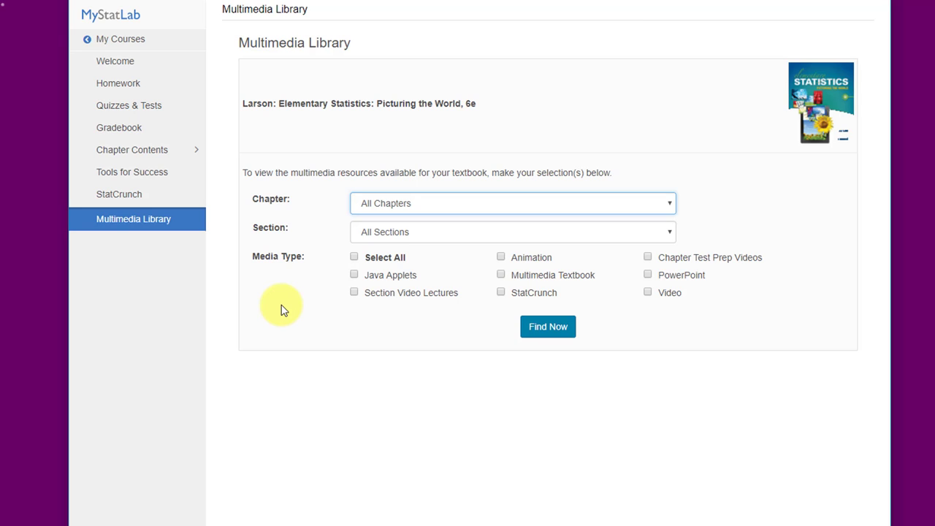
mouse_move(277, 309)
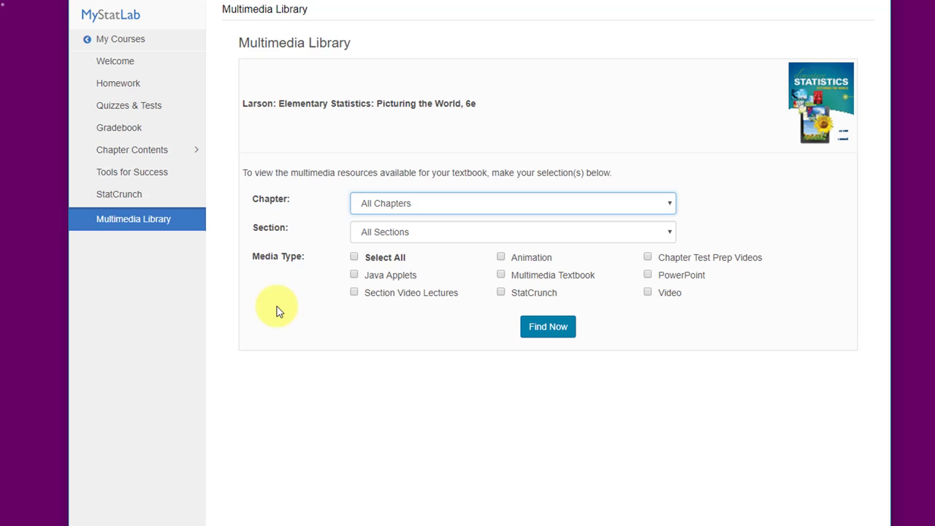